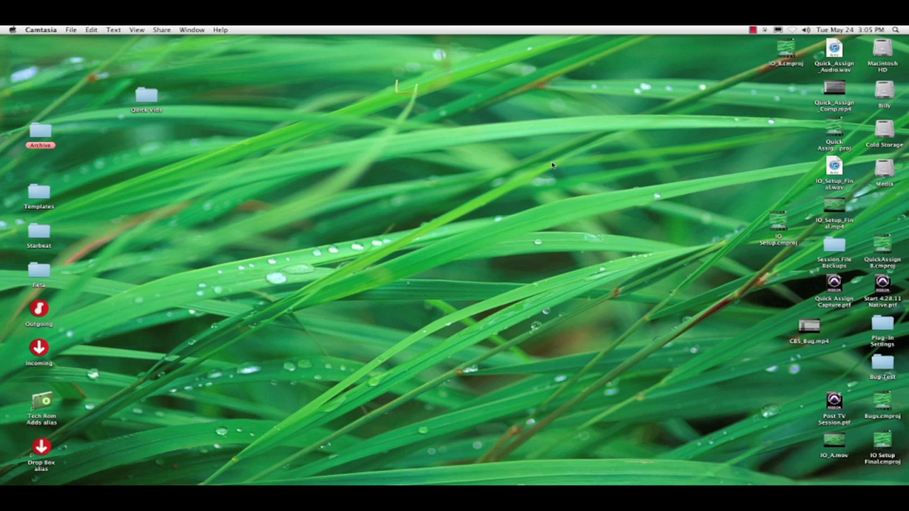
- Switch to Pro Tools and view the I/O Setup Input page, which lists no paths
key("cmd+tab")
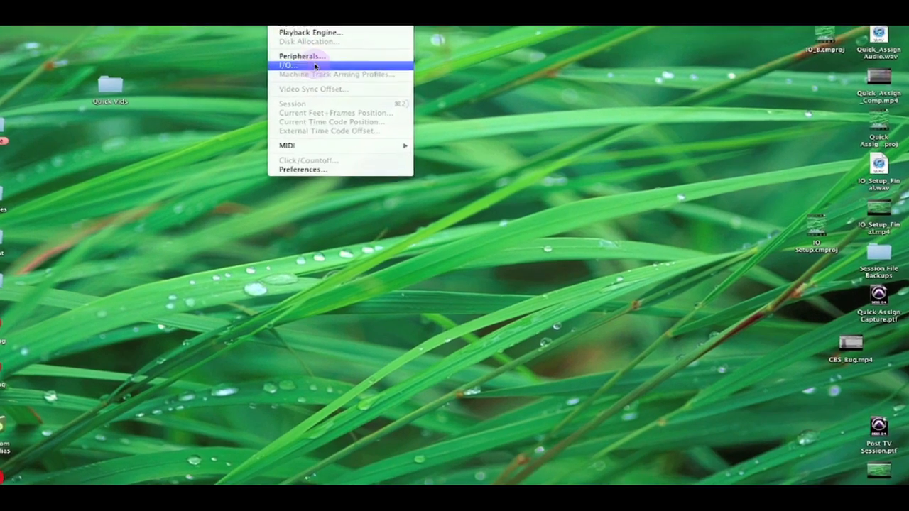
left_click(287, 65)
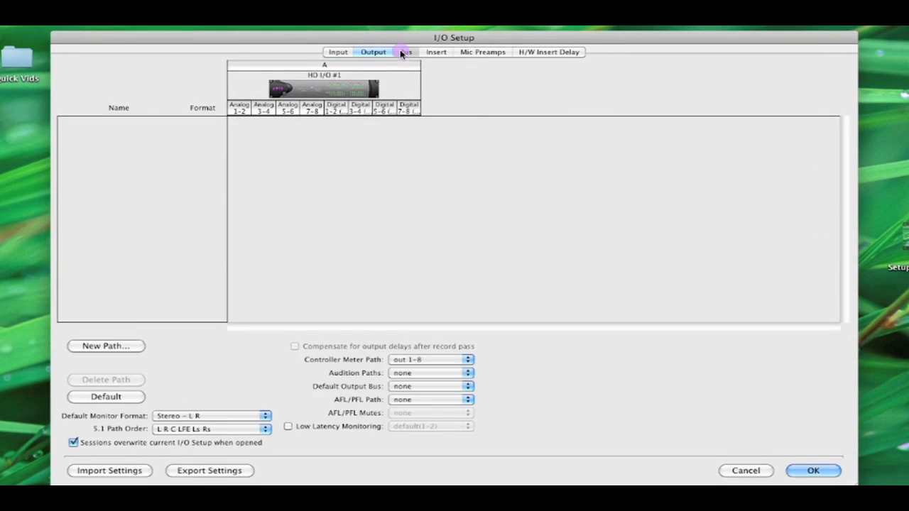
left_click(338, 51)
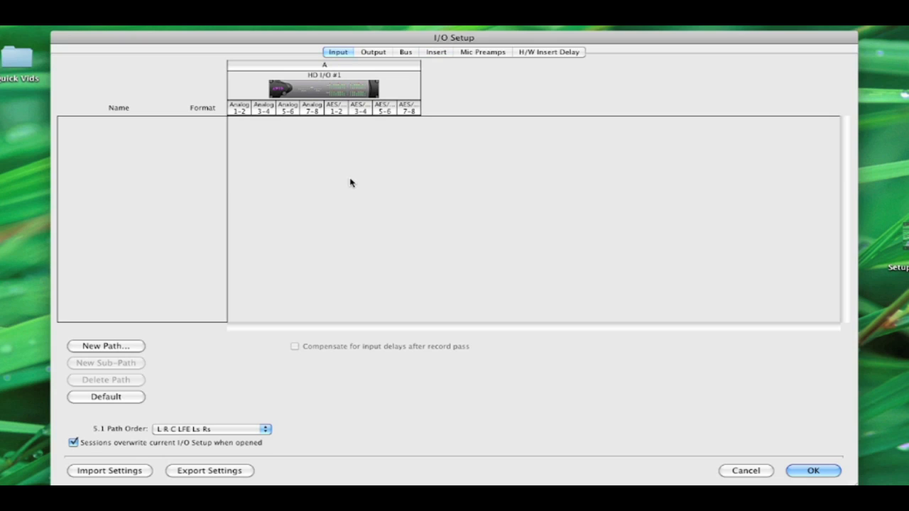
mouse_move(142, 455)
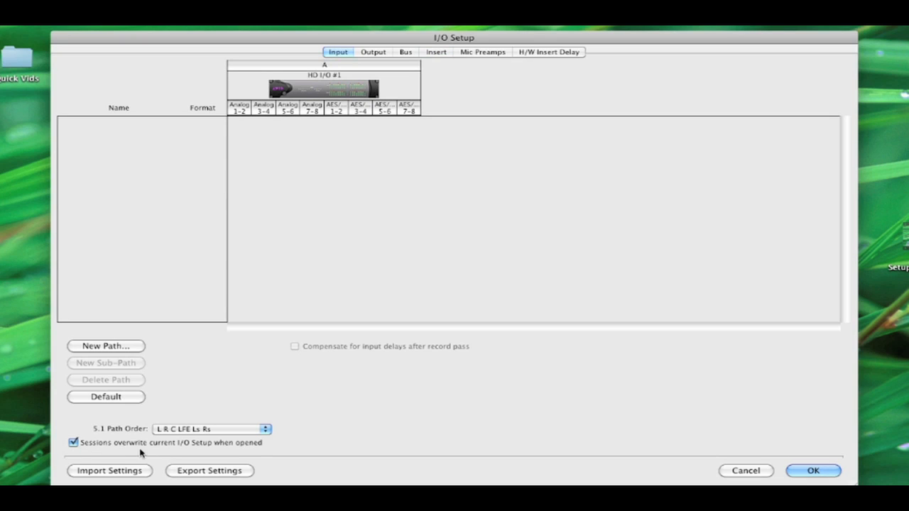
mouse_move(179, 456)
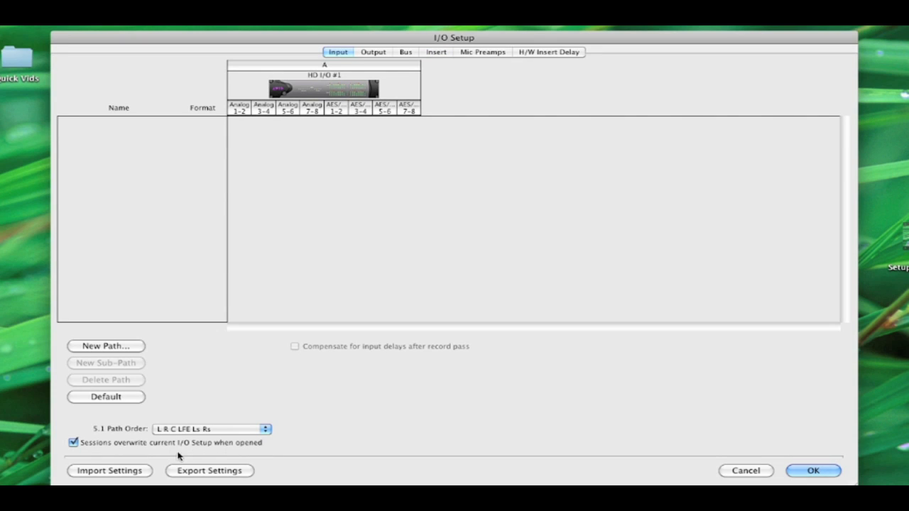
mouse_move(149, 448)
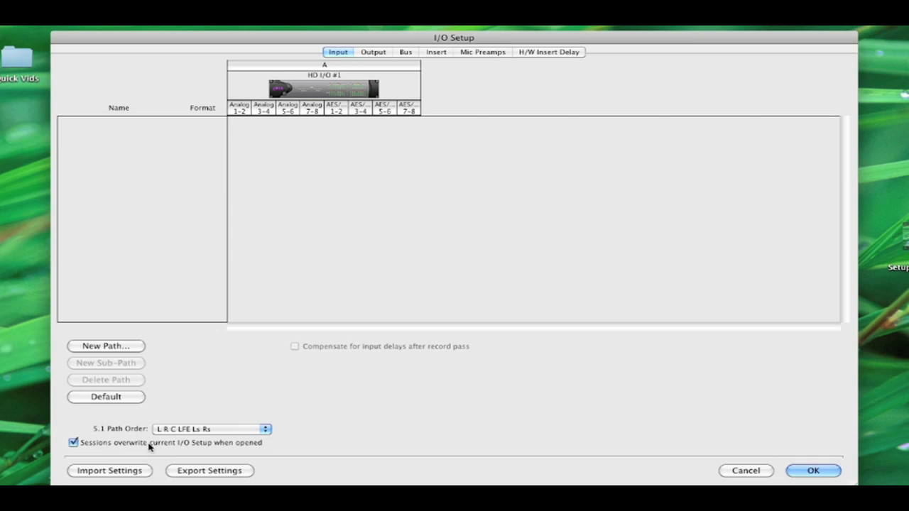
mouse_move(324, 431)
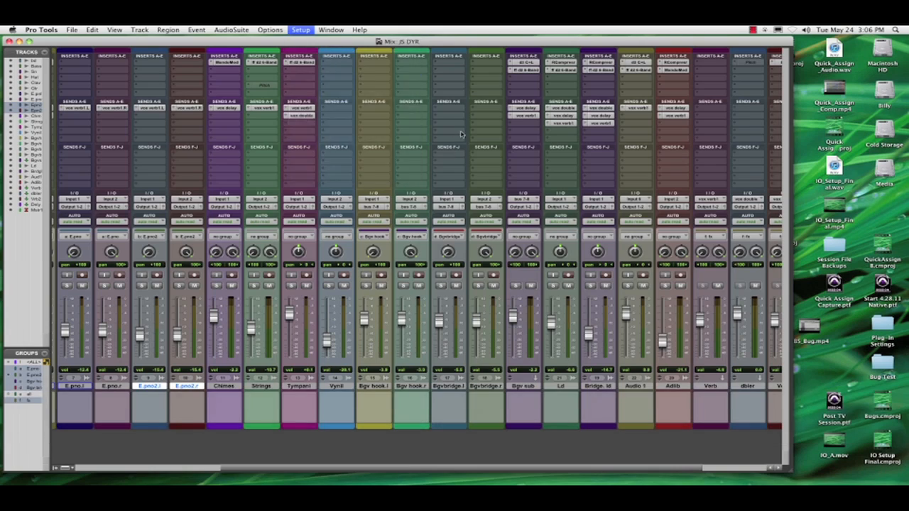
- Bring up the legacy session's I/O Setup and compare current versus last saved setup
left_click(301, 29)
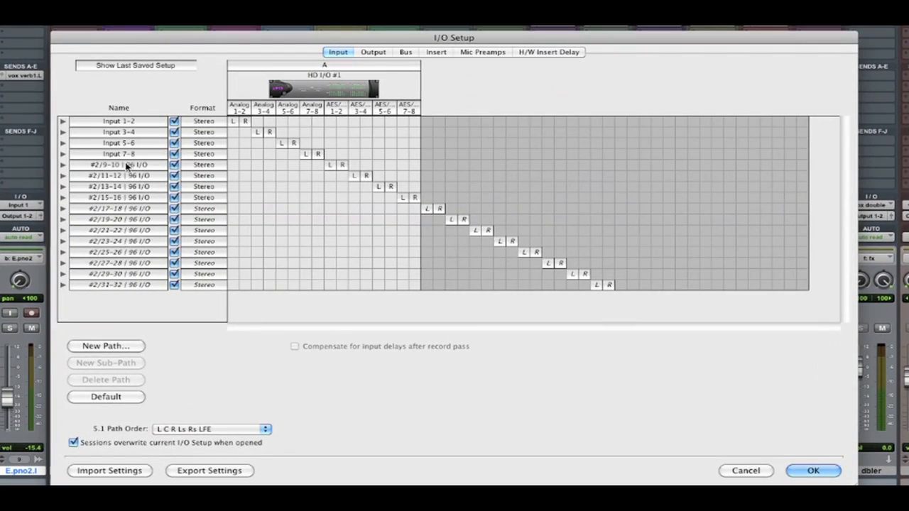
mouse_move(165, 74)
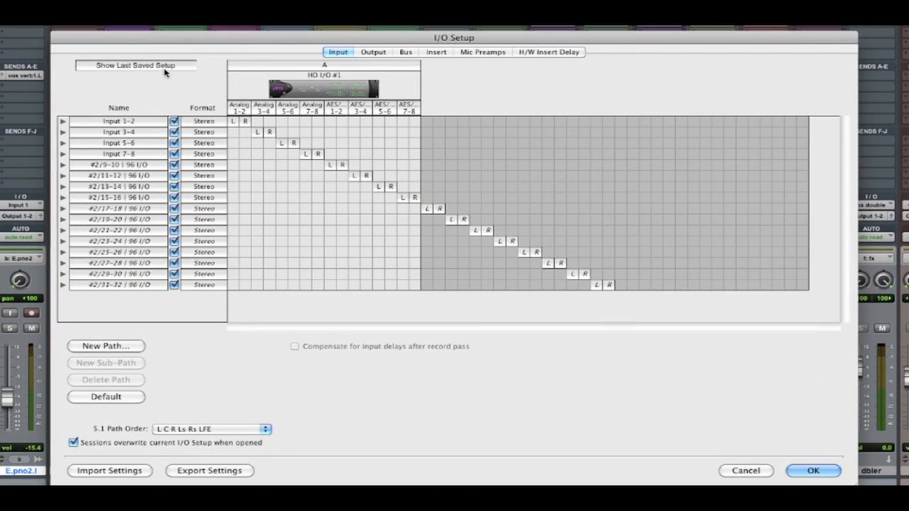
left_click(135, 65)
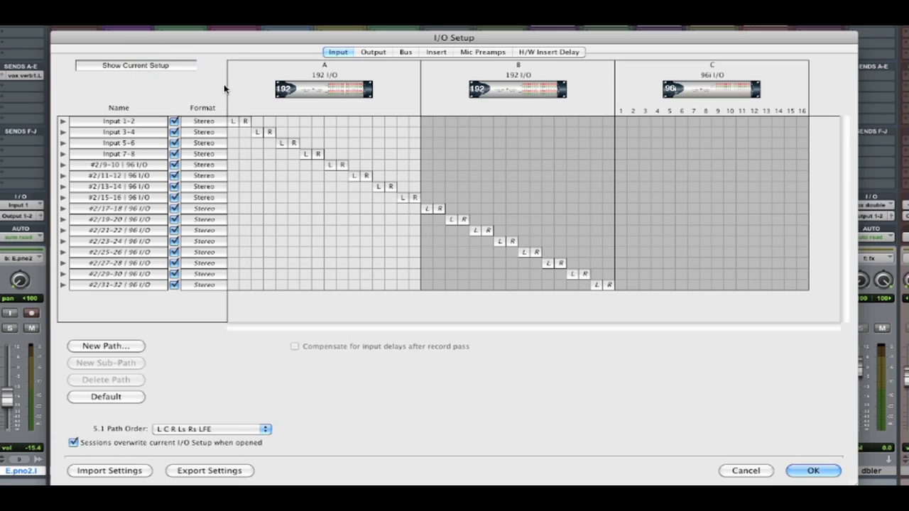
mouse_move(191, 84)
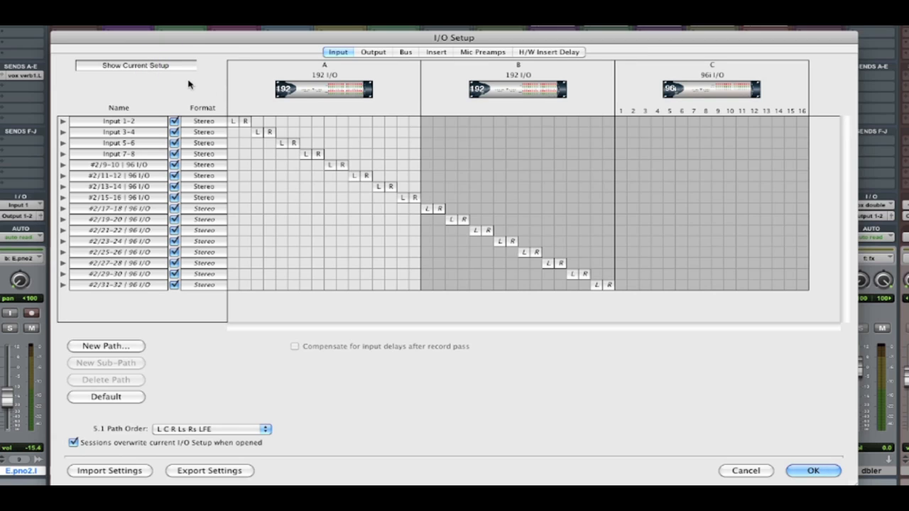
left_click(135, 66)
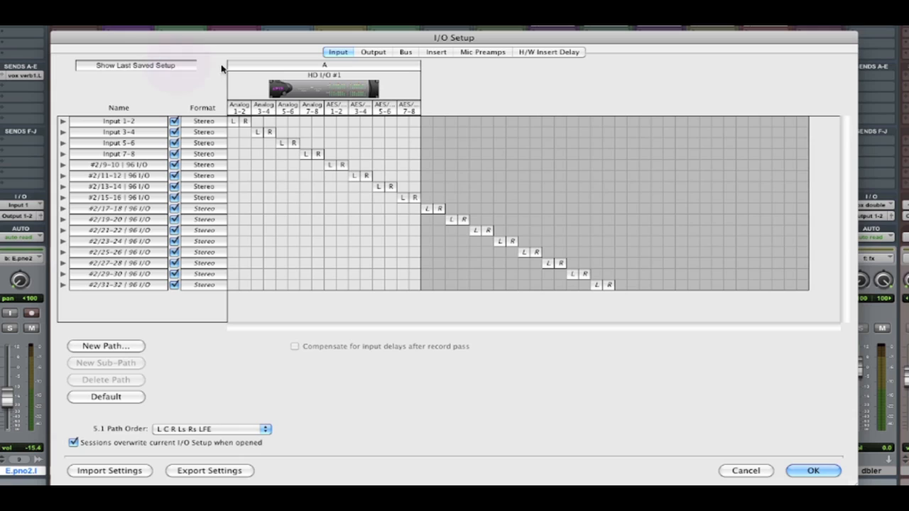
- Review the session's saved Output 1-2 path, then its bus and insert paths
left_click(373, 51)
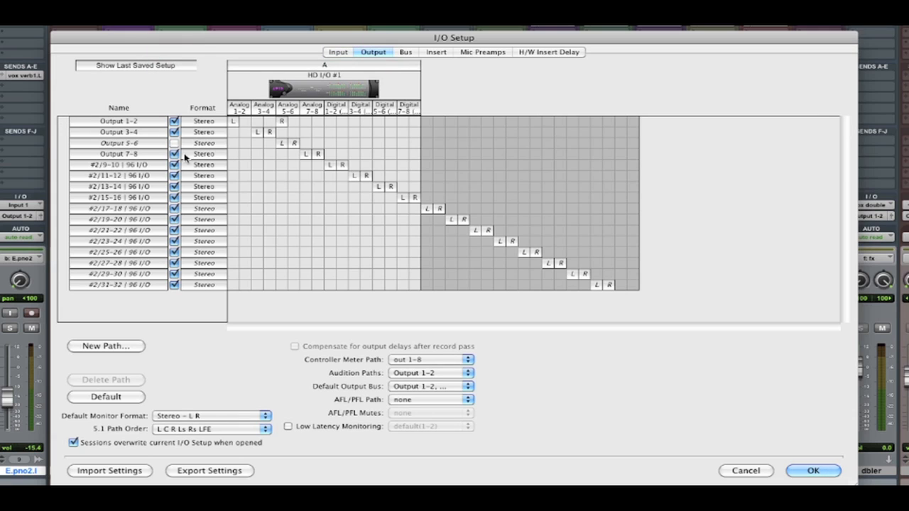
mouse_move(121, 182)
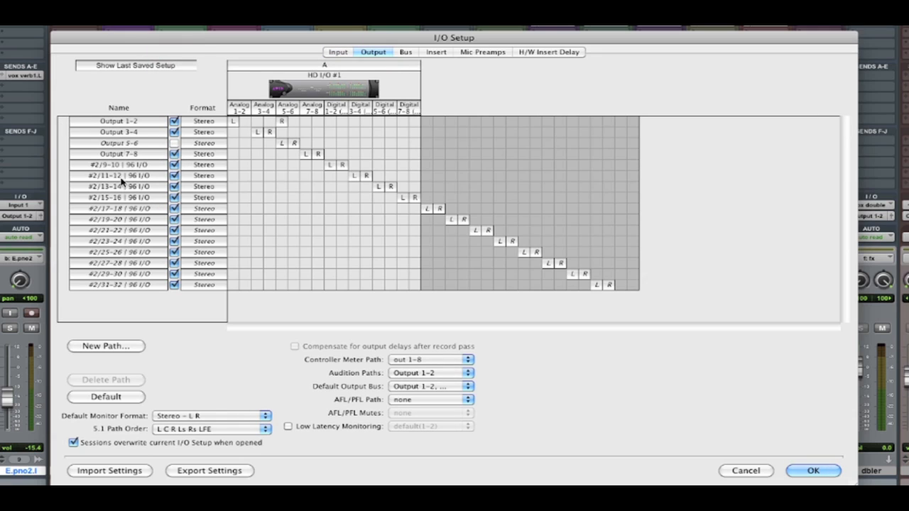
left_click(119, 120)
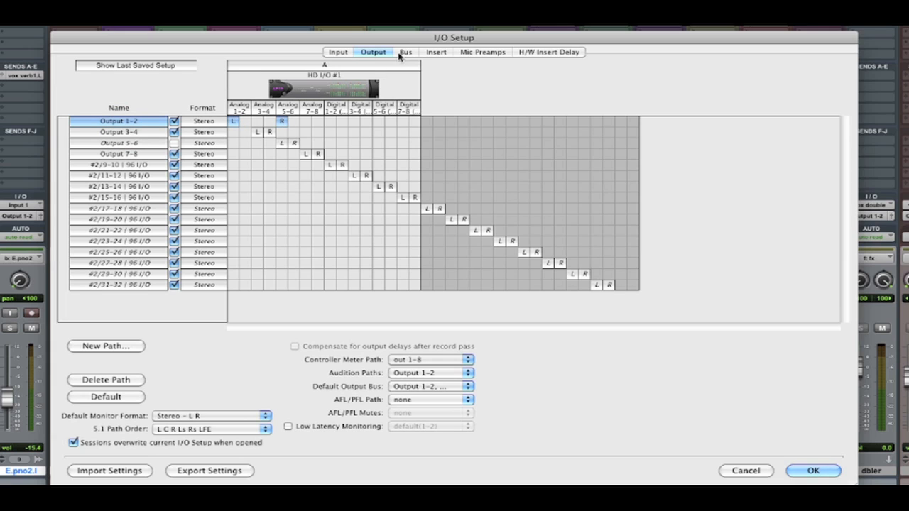
left_click(406, 51)
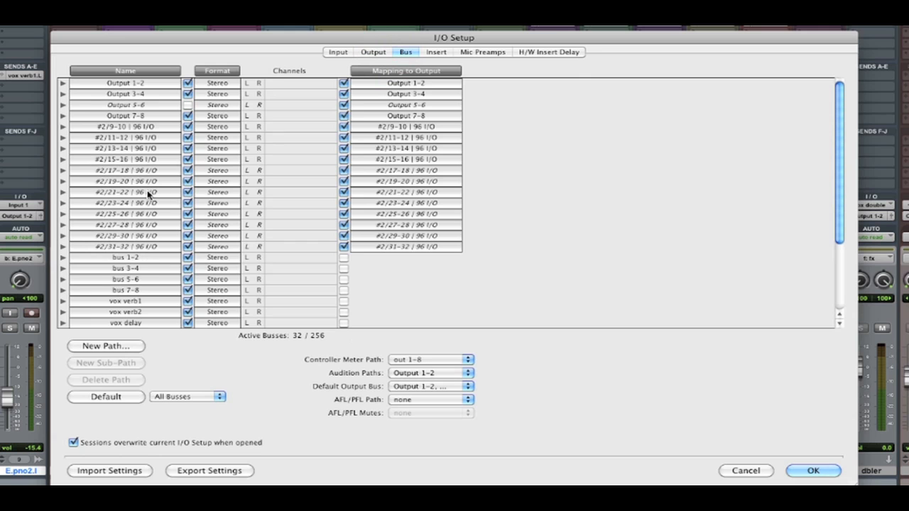
left_click(435, 51)
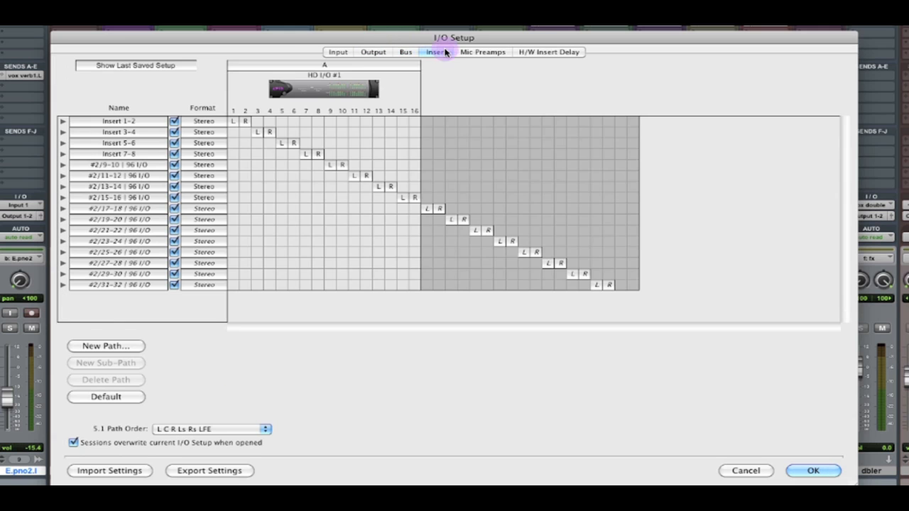
mouse_move(752, 476)
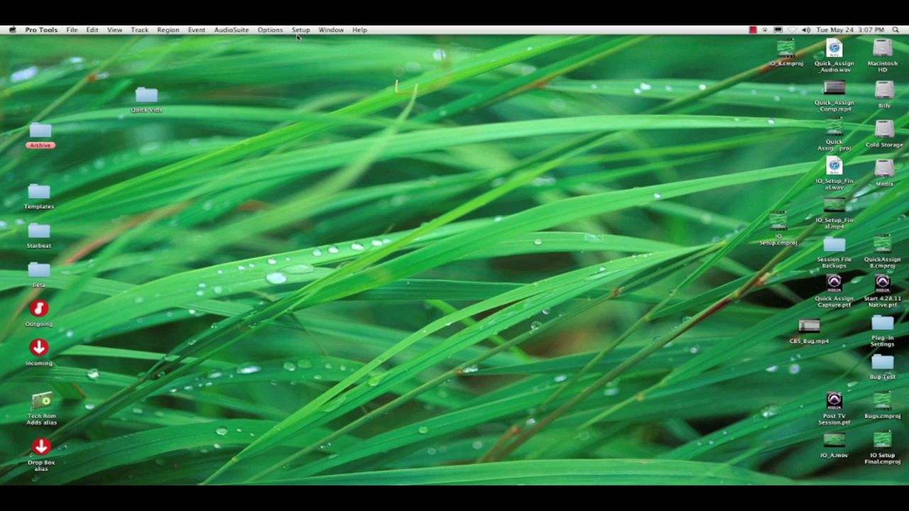
- Delete the old input, output and bus paths from I/O Setup
left_click(301, 28)
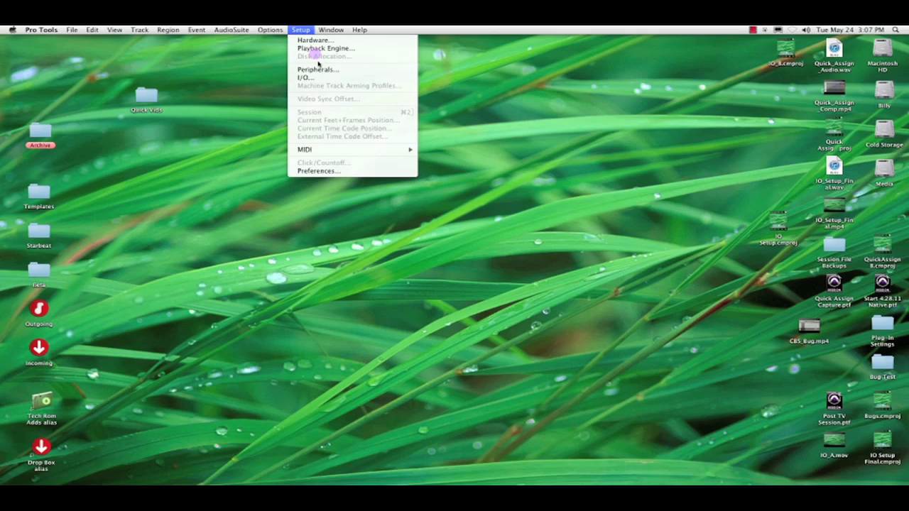
left_click(304, 77)
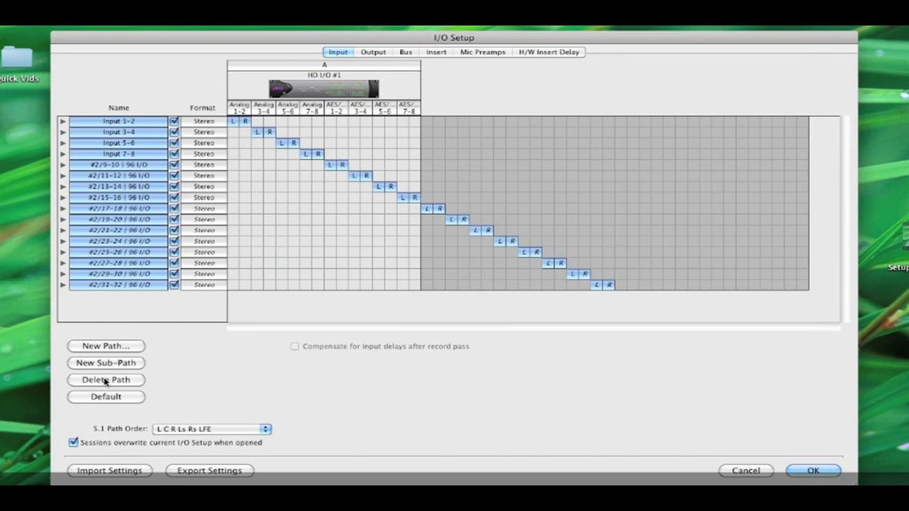
left_click(372, 51)
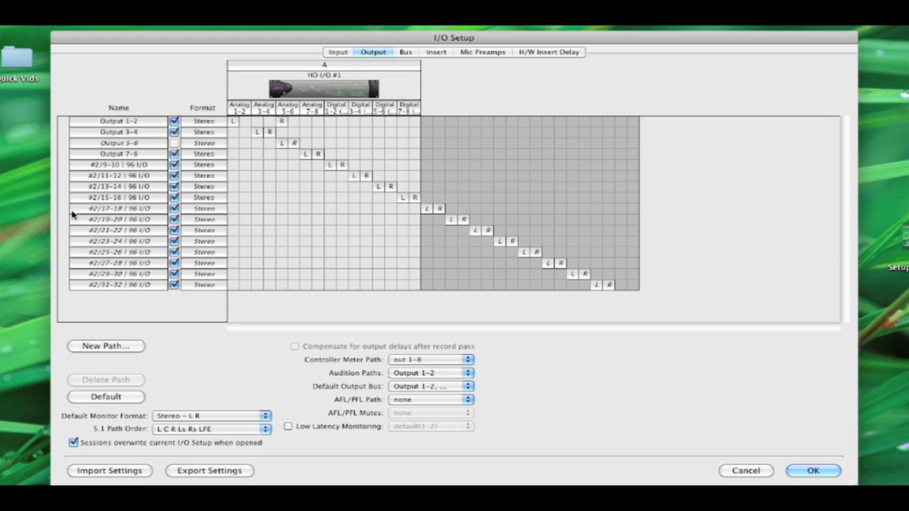
left_click(105, 381)
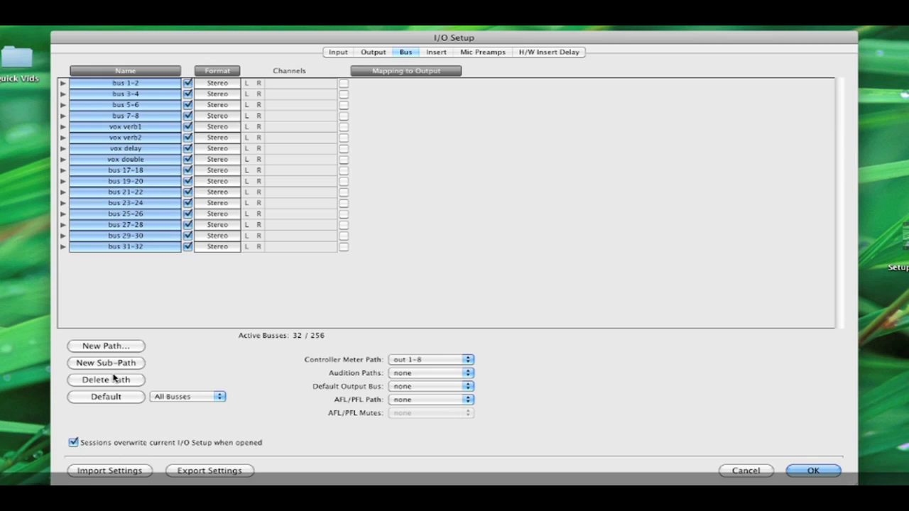
left_click(435, 51)
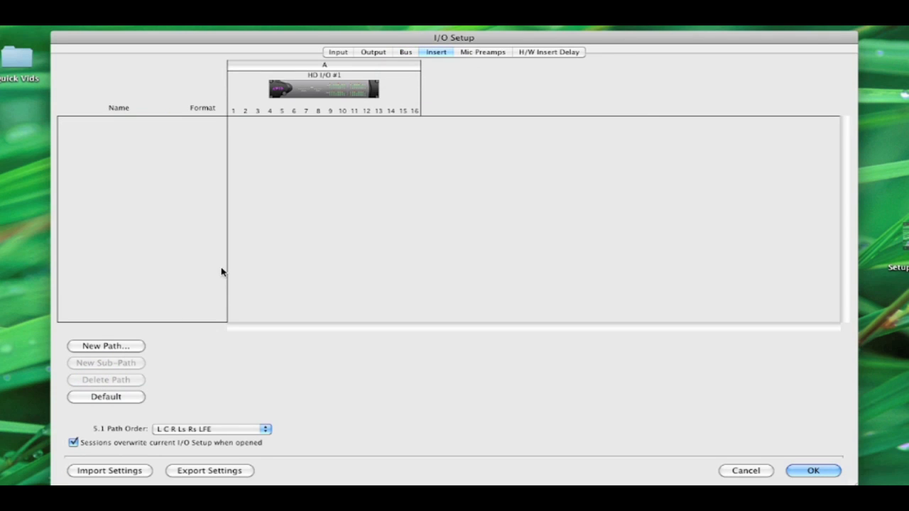
mouse_move(87, 412)
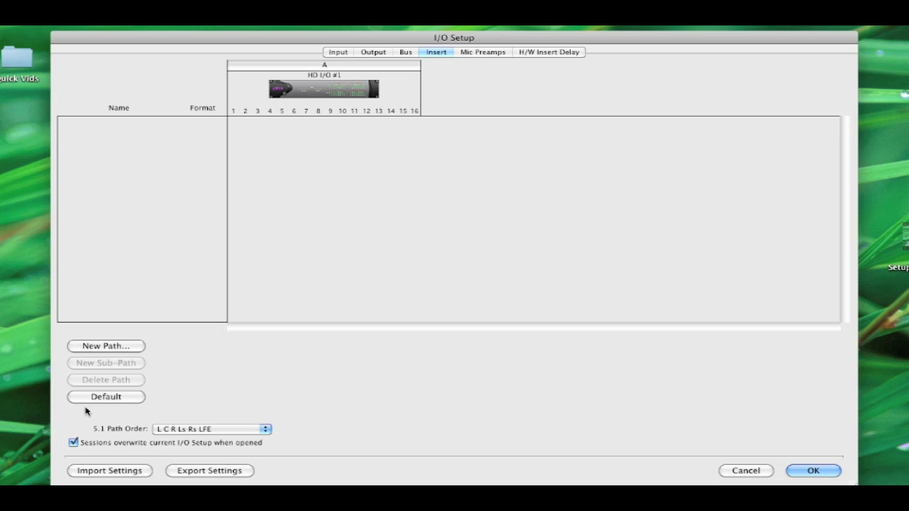
- Turn off 'Sessions overwrite current I/O Setup when opened' and return to the Input page
left_click(73, 444)
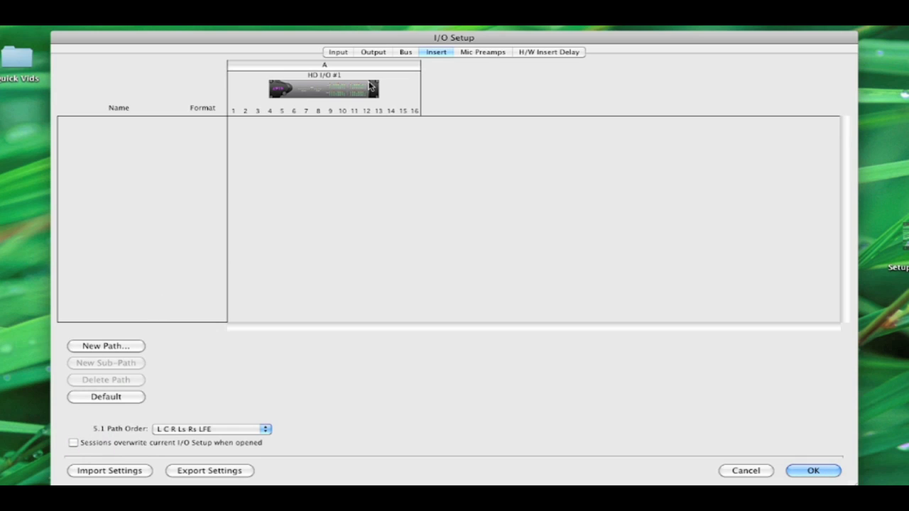
left_click(338, 51)
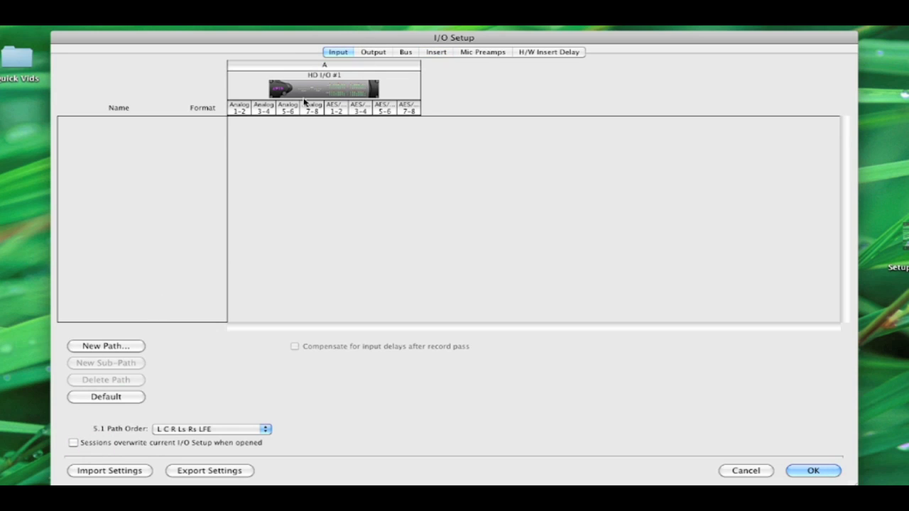
mouse_move(290, 117)
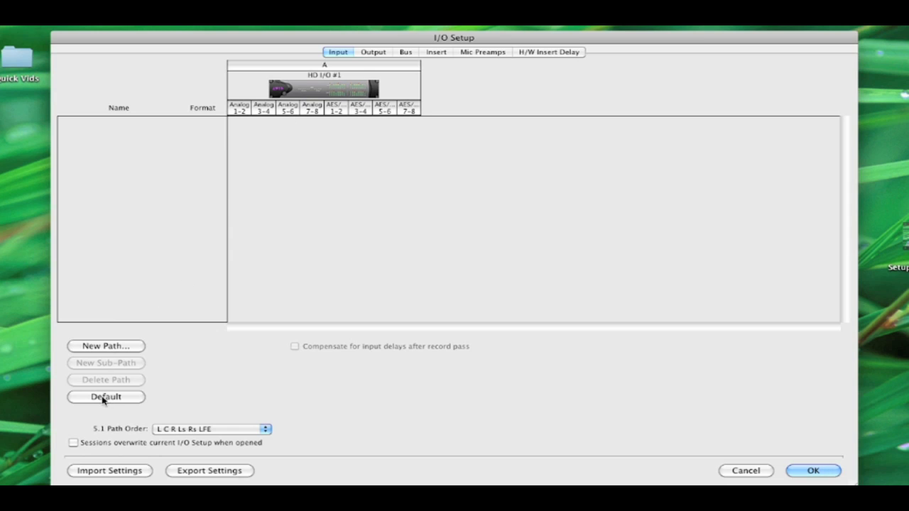
- Check the default input paths, then move to the Output page with all paths removed
left_click(105, 396)
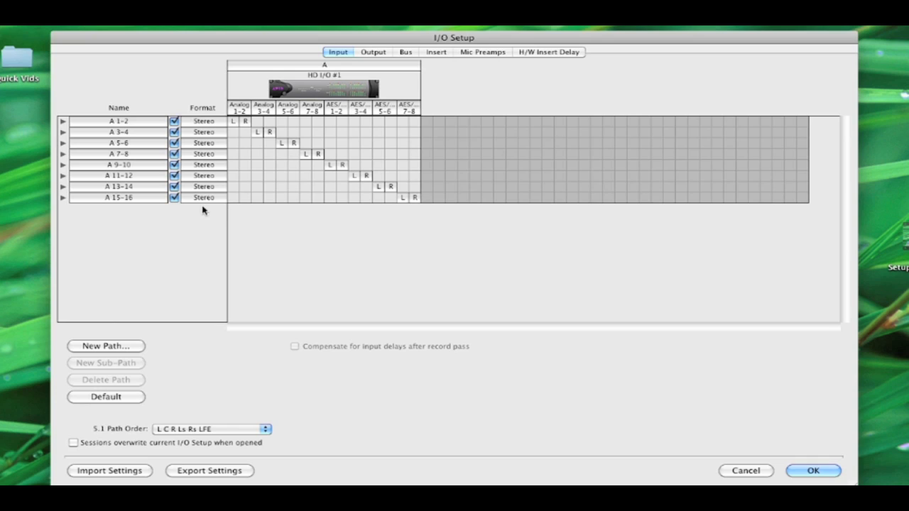
left_click(372, 51)
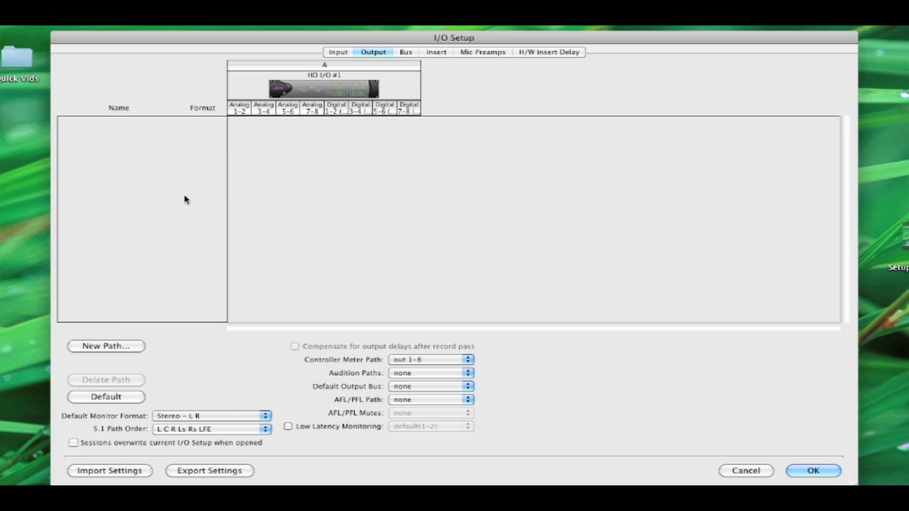
mouse_move(132, 350)
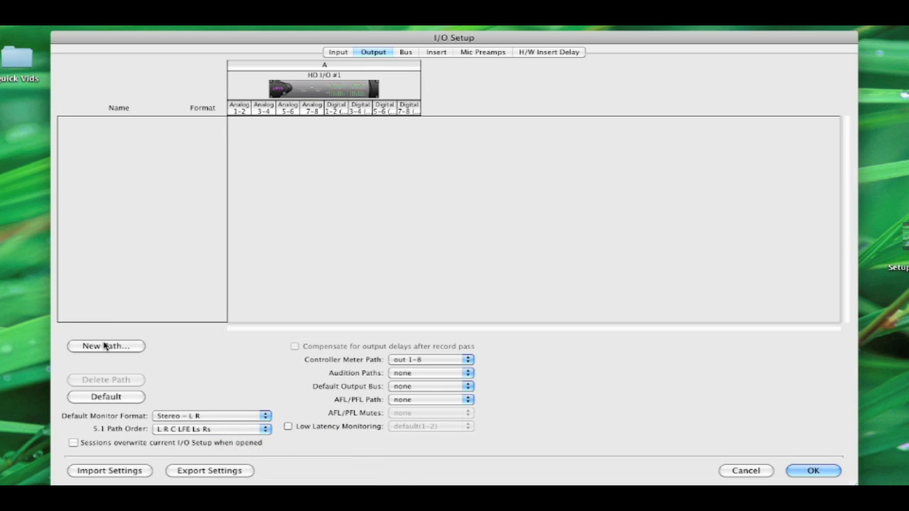
- Create a 5.1 output path named MIX with default channel assignments, then start another path
left_click(105, 346)
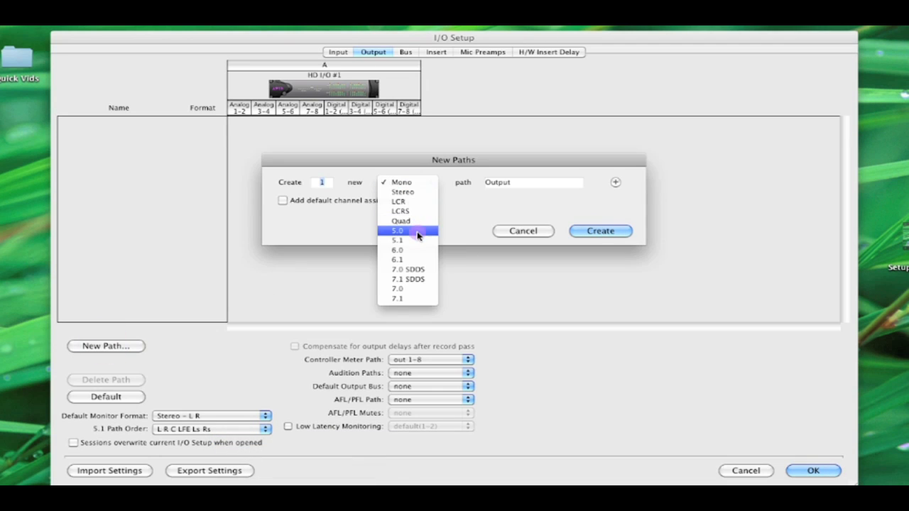
left_click(398, 240)
type("MIX")
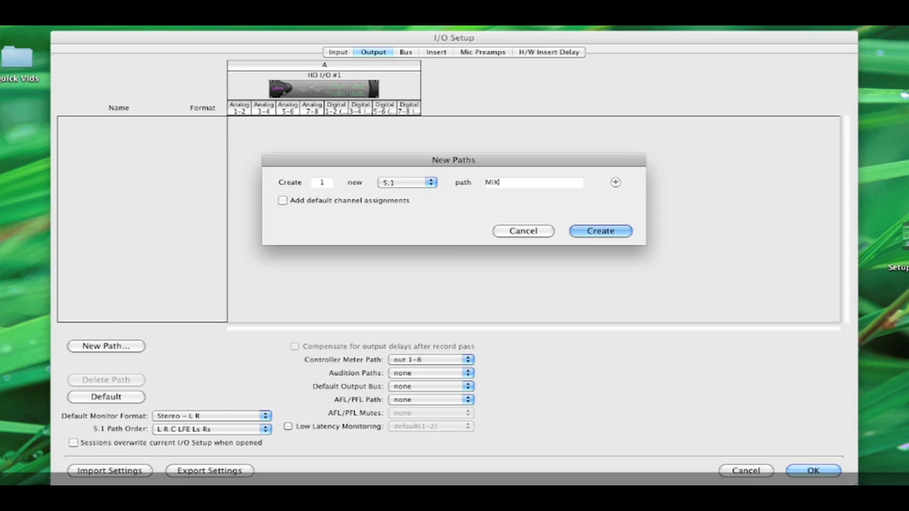
left_click(283, 200)
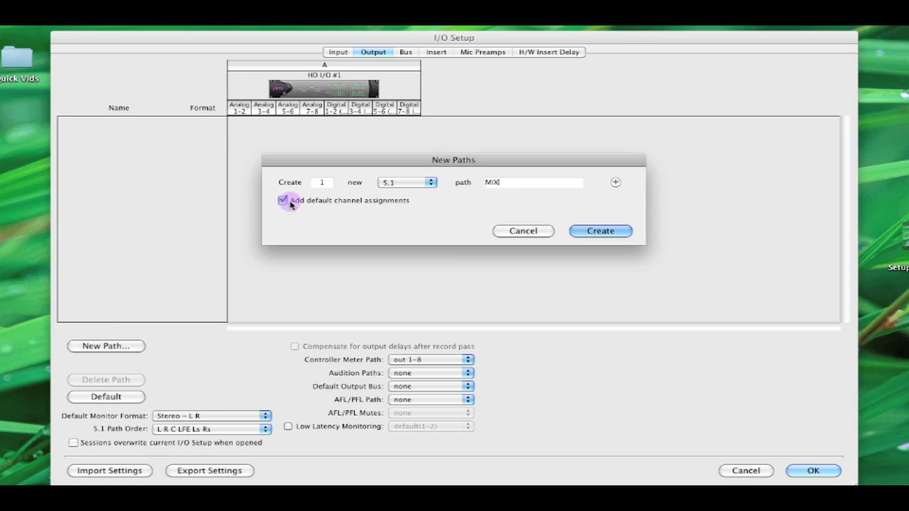
left_click(599, 230)
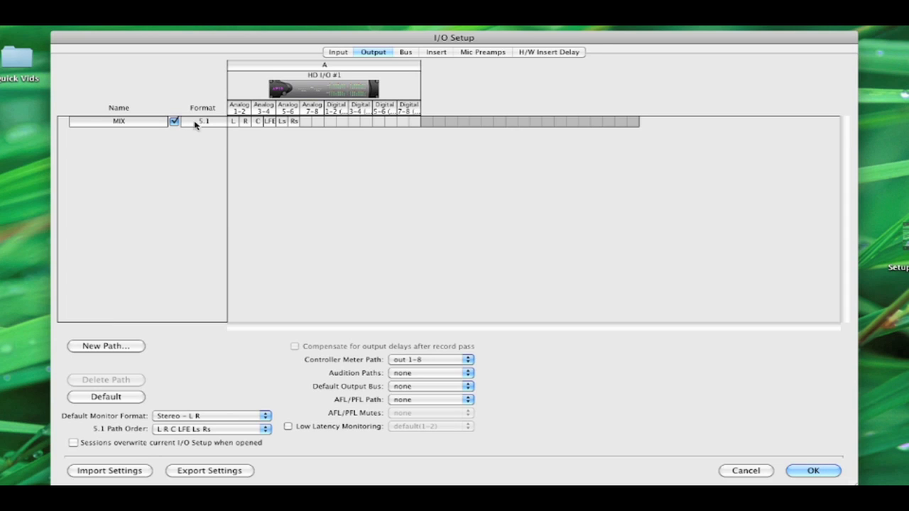
left_click(105, 347)
type("CUE")
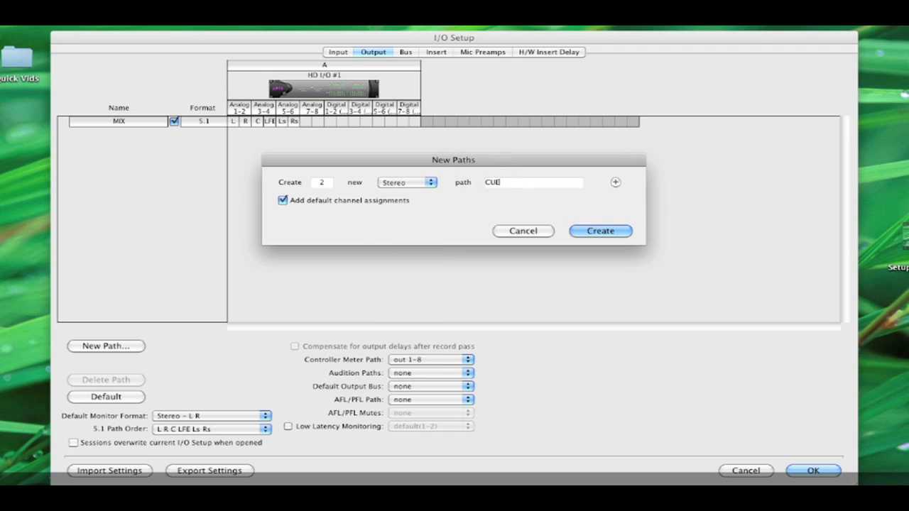
- Create stereo paths CUE 1 and CUE 2 and assign each to a digital output pair
left_click(600, 230)
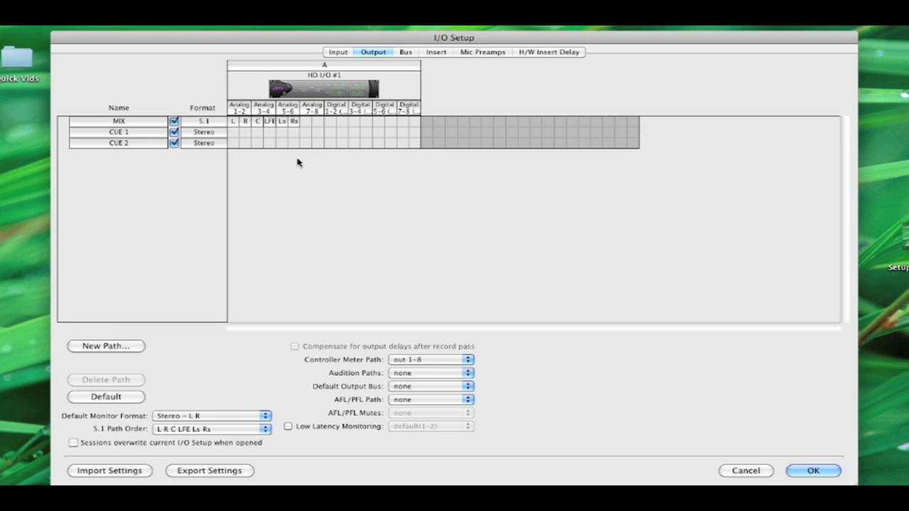
left_click(329, 132)
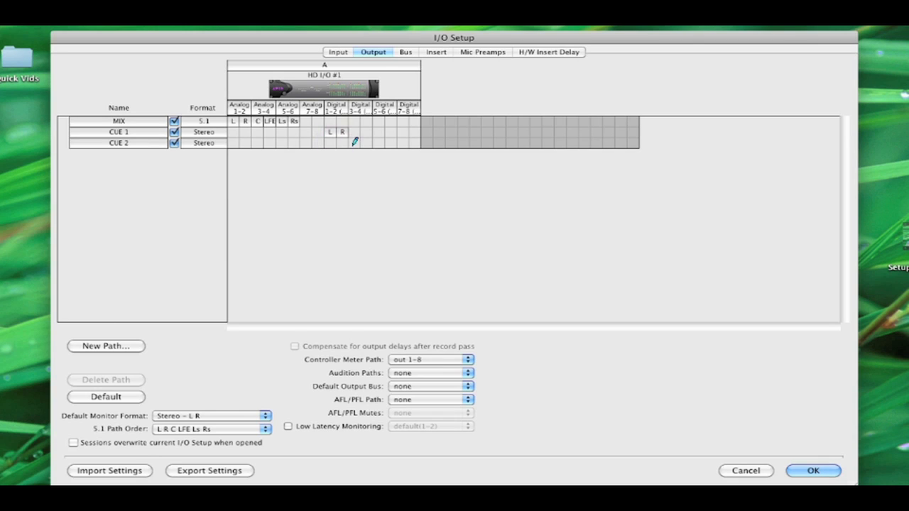
left_click(358, 142)
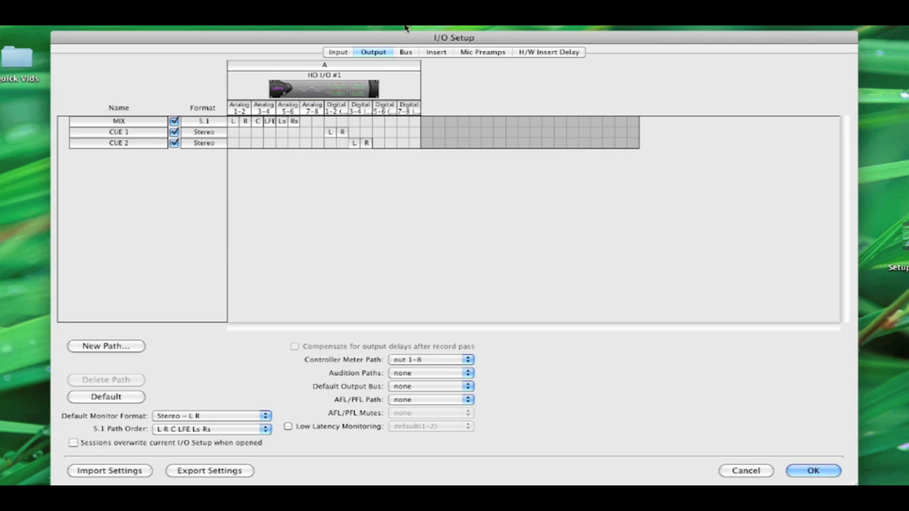
- View the Bus page listing MIX, CUE 1 and CUE 2 buses
left_click(406, 51)
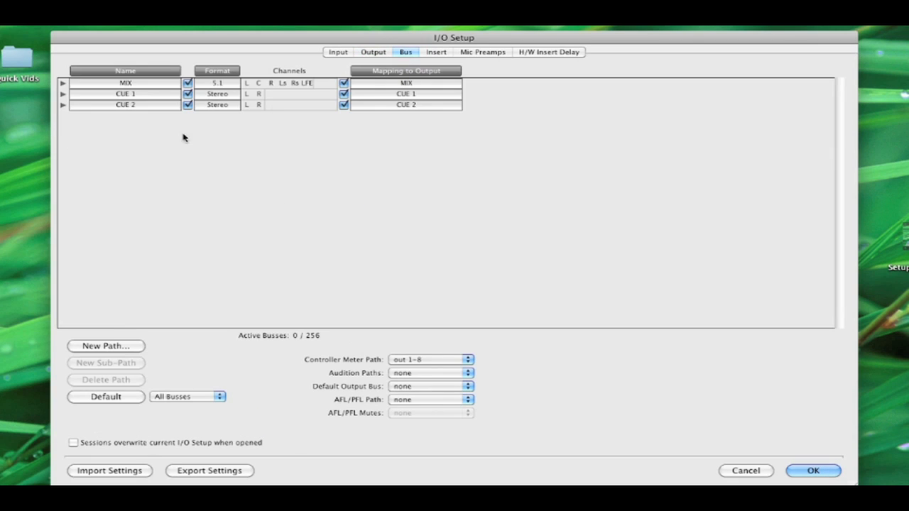
left_click(125, 82)
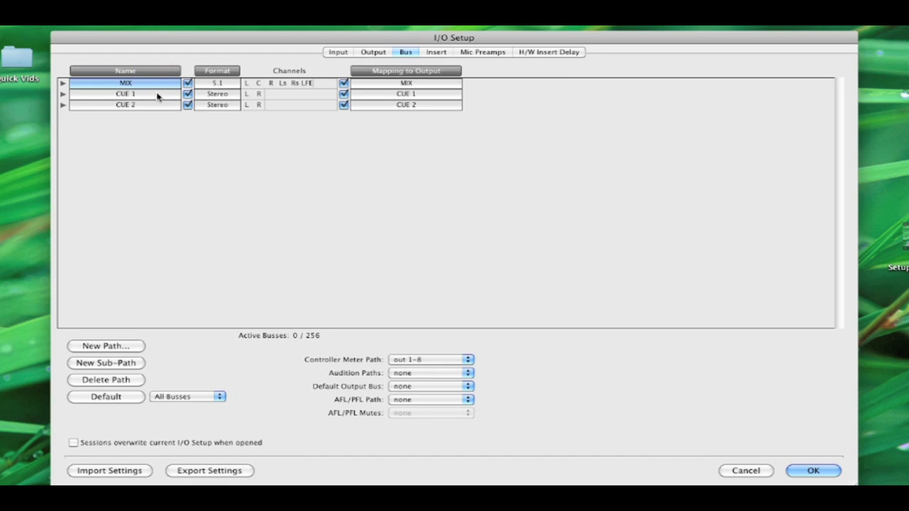
left_click(125, 105)
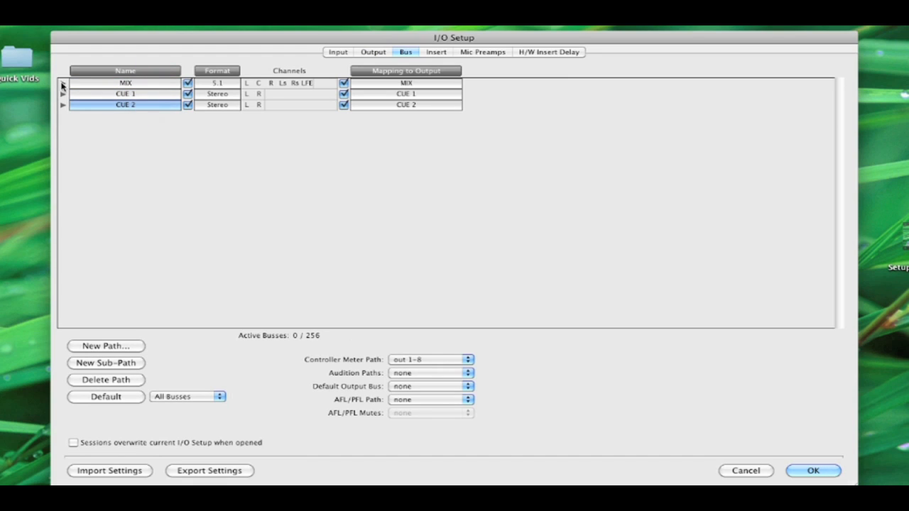
- Expand the MIX bus and inspect its MIX.Stereo sub-path
left_click(62, 83)
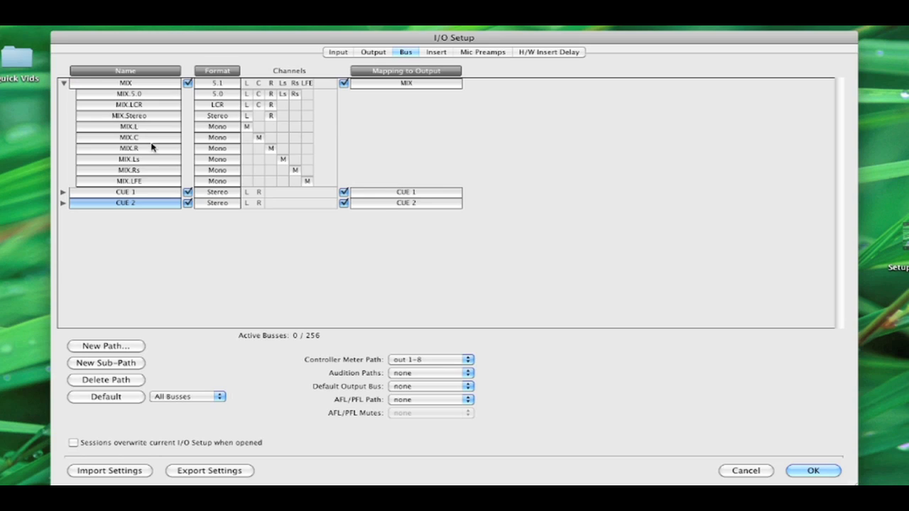
mouse_move(151, 92)
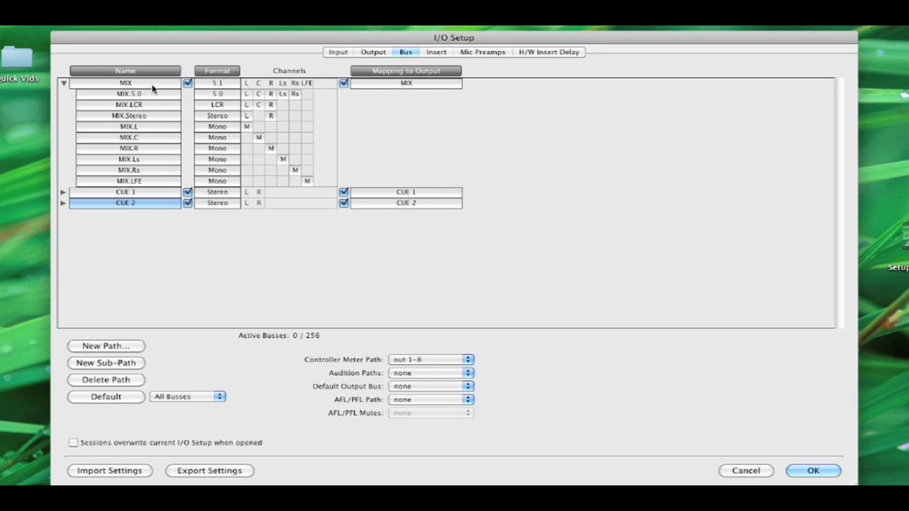
left_click(128, 115)
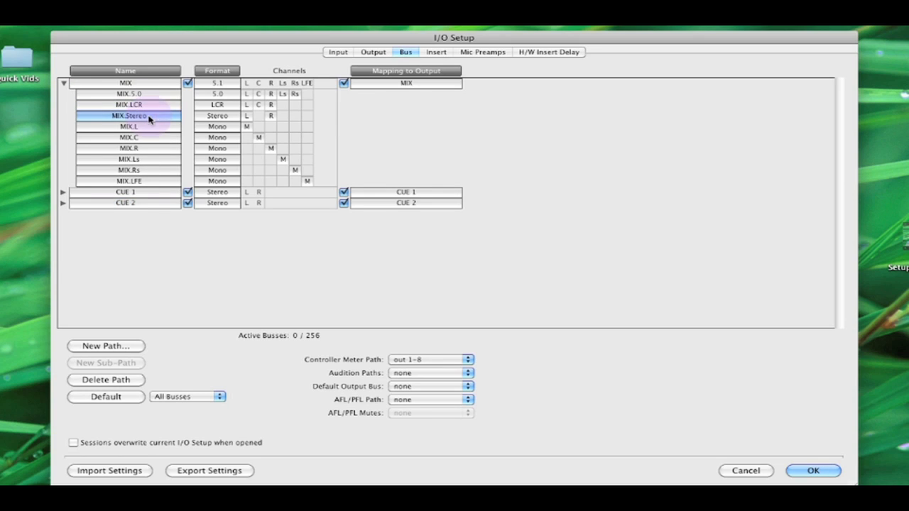
left_click(63, 83)
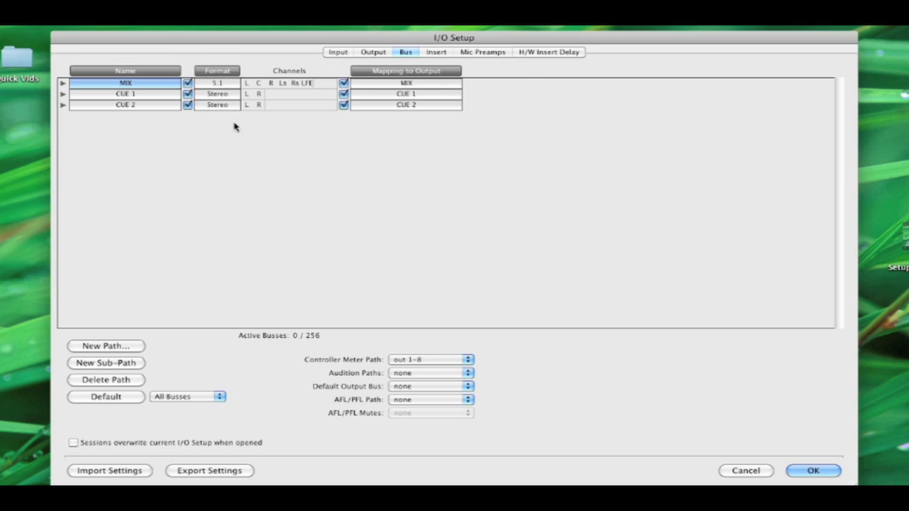
mouse_move(284, 88)
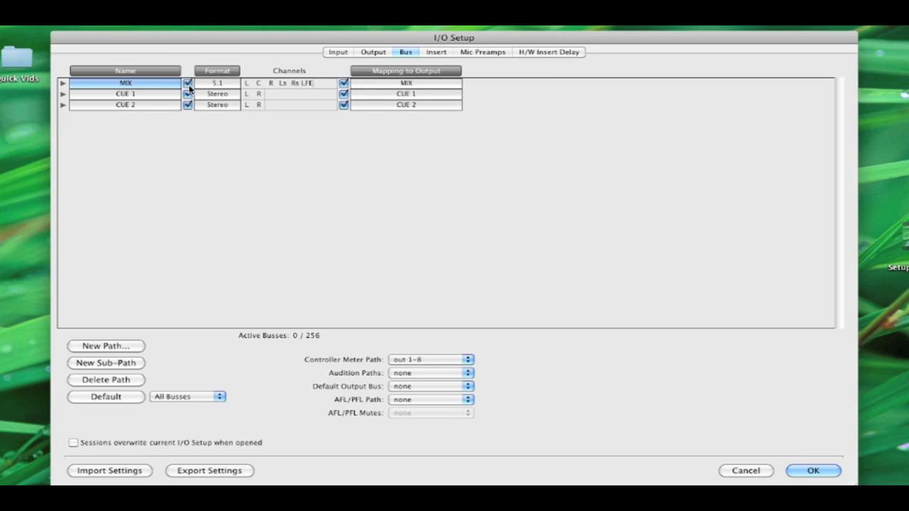
mouse_move(242, 88)
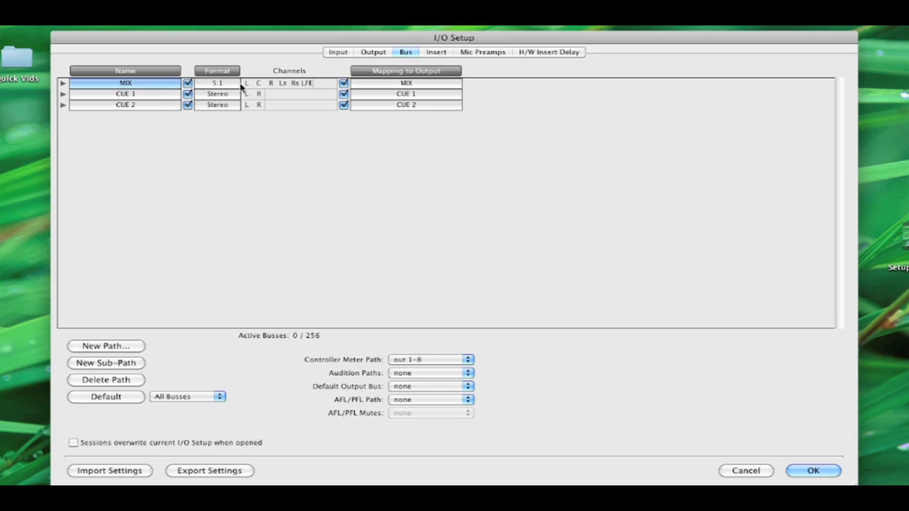
mouse_move(316, 85)
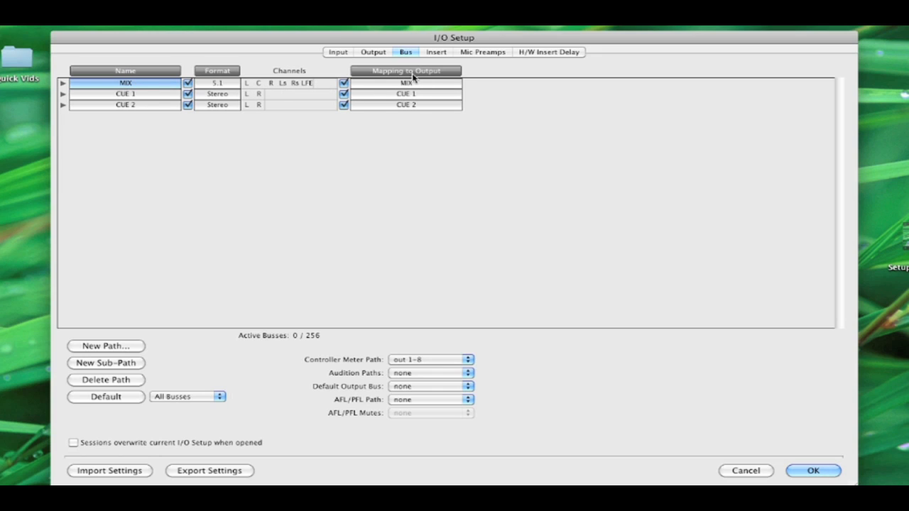
- Map the MIX bus to the 5.1 MIX output
left_click(406, 82)
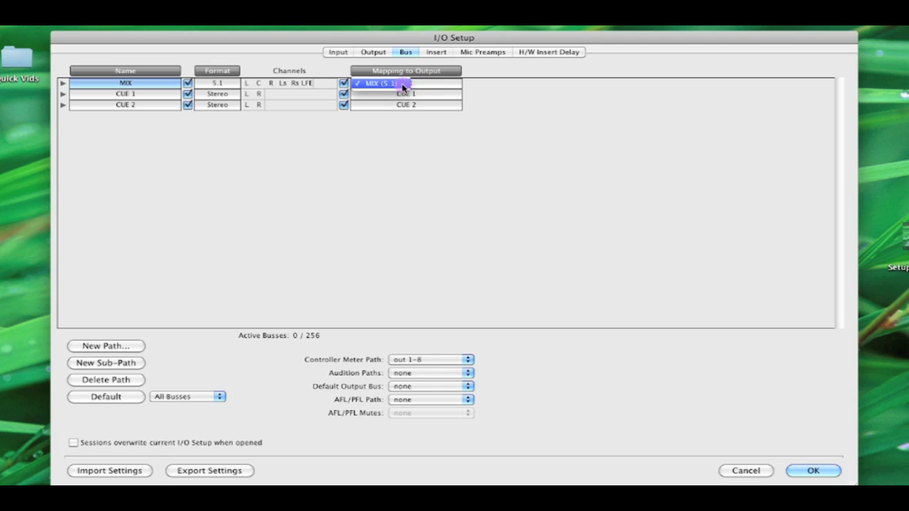
left_click(406, 82)
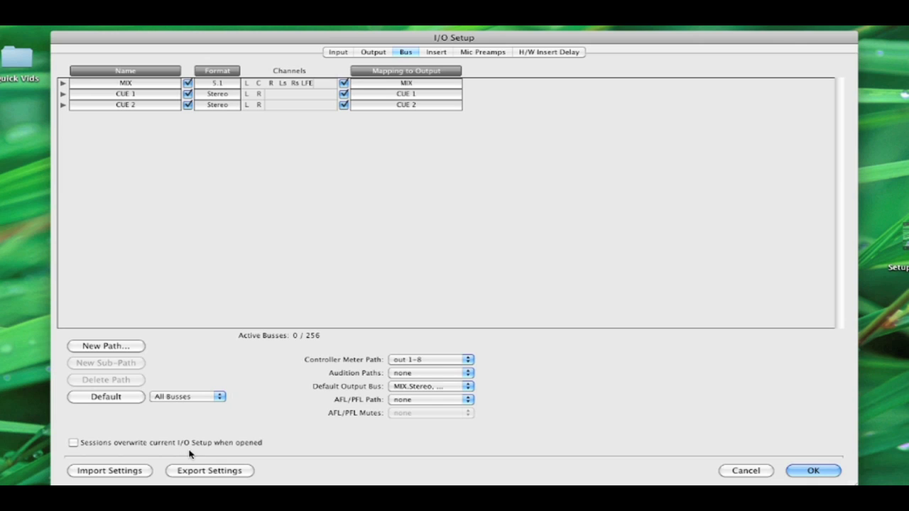
mouse_move(301, 419)
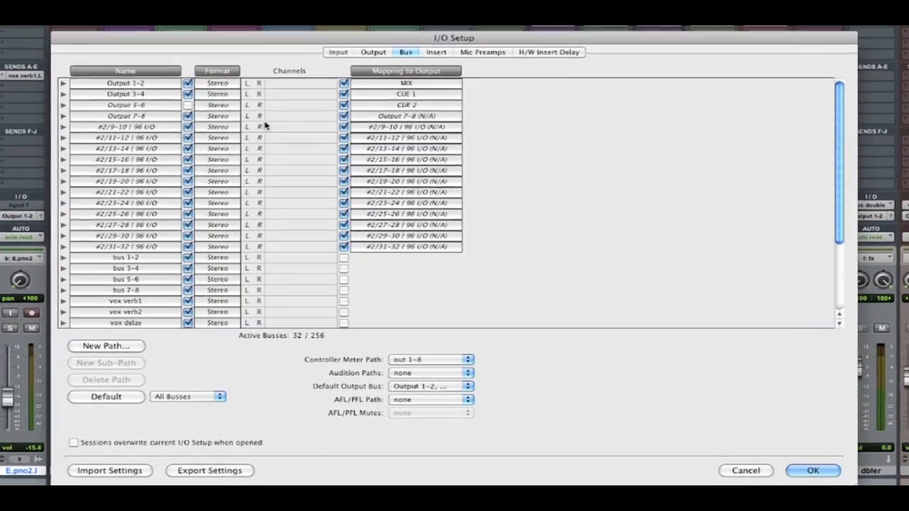
- Recheck the session's input and output pages and return to its bus list
left_click(338, 51)
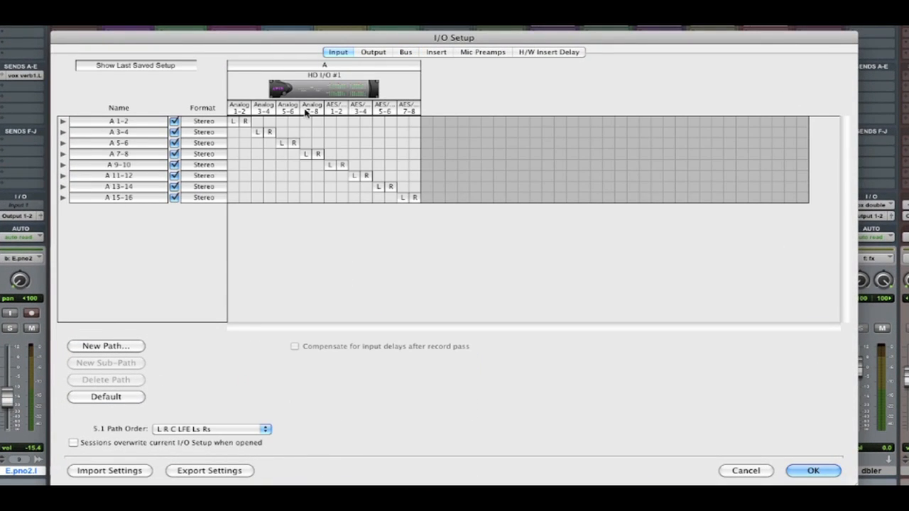
left_click(372, 51)
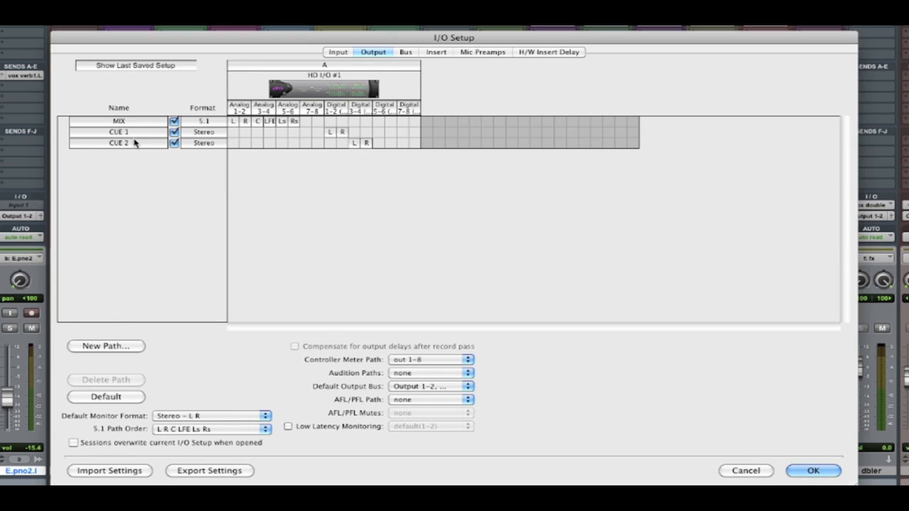
left_click(405, 51)
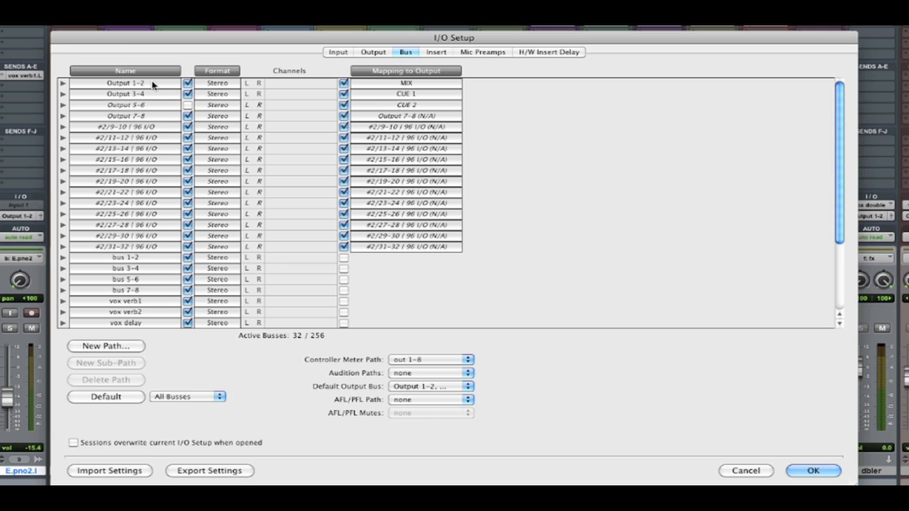
mouse_move(157, 86)
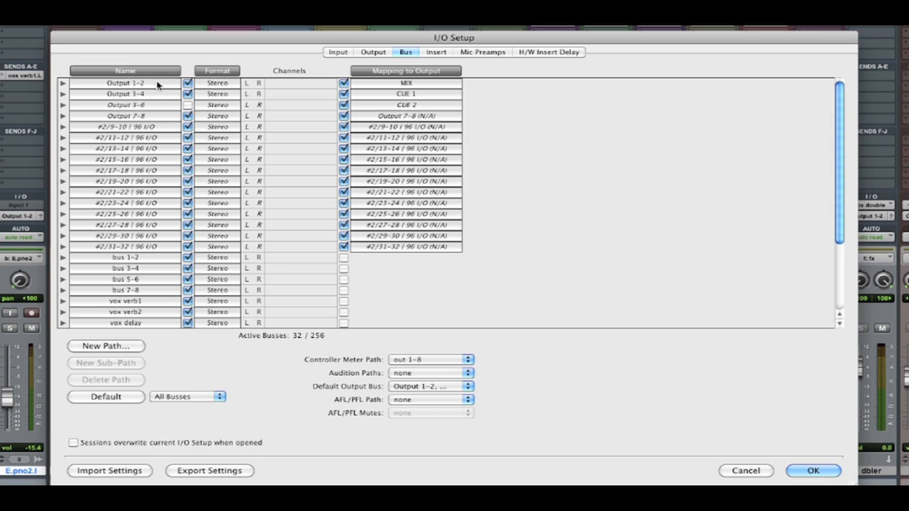
- Set the Output 1–2 bus's Mapping to Output to MIX (5.1)
left_click(125, 83)
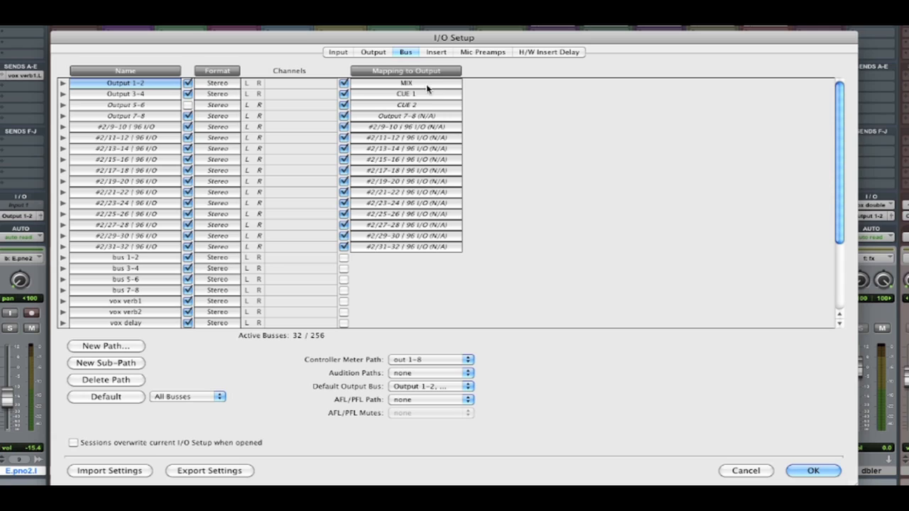
left_click(405, 82)
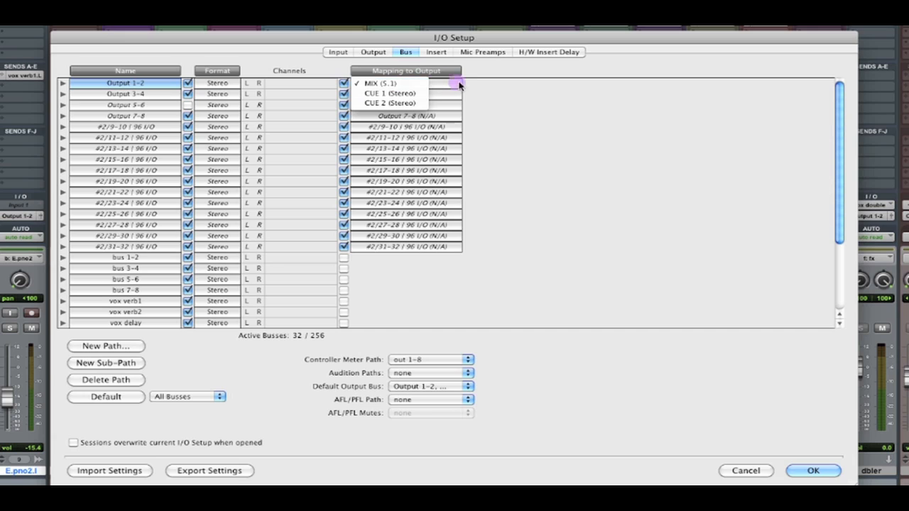
left_click(381, 82)
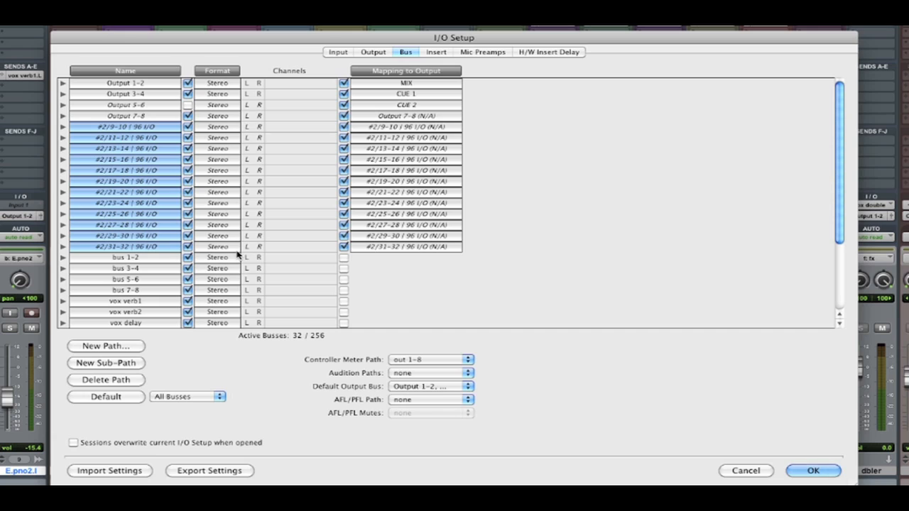
mouse_move(247, 176)
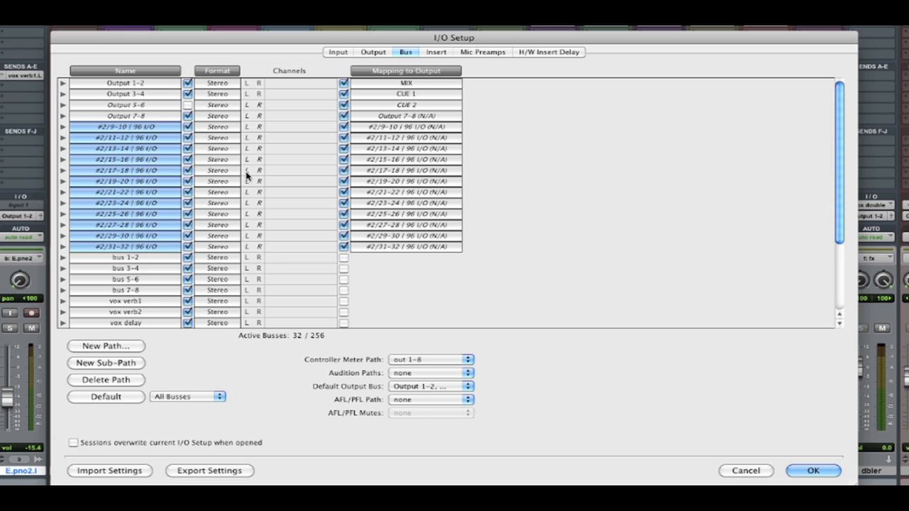
- Delete the legacy 96 I/O busses and busses 17–18 through 31–32, leaving 16 busses
left_click(105, 379)
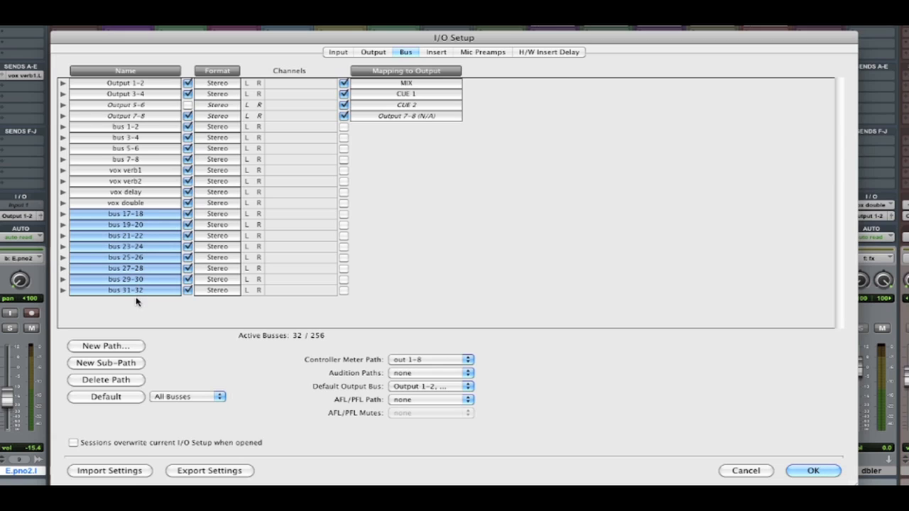
left_click(105, 379)
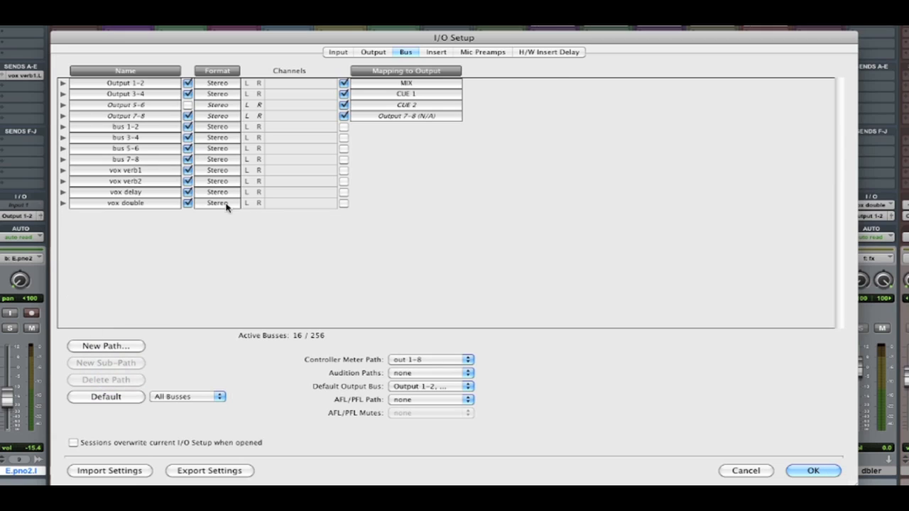
mouse_move(406, 159)
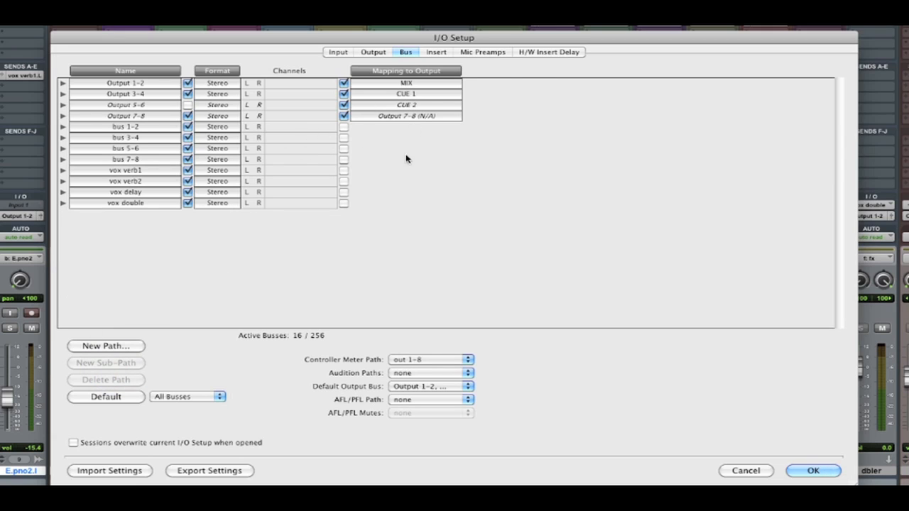
mouse_move(382, 236)
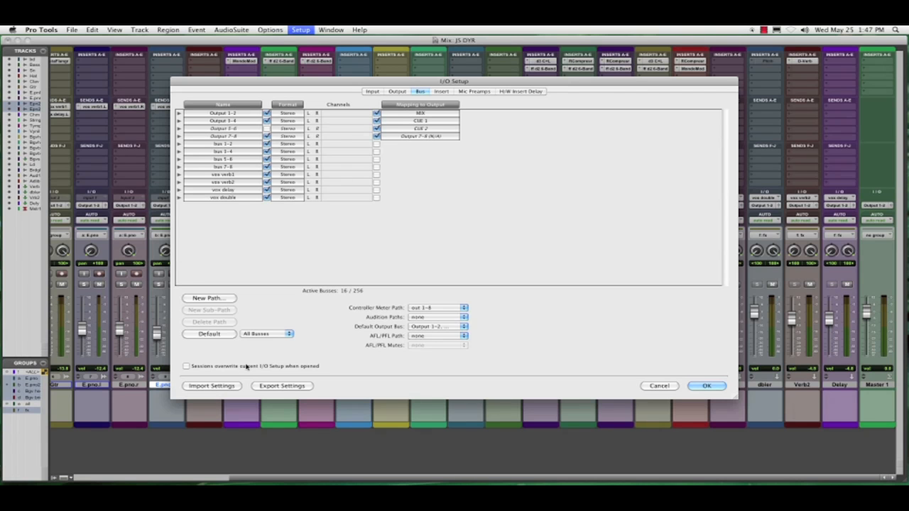
- Import the Music.pio I/O settings, adding DRUMS, BASS, MASTER and reverb busses
left_click(210, 386)
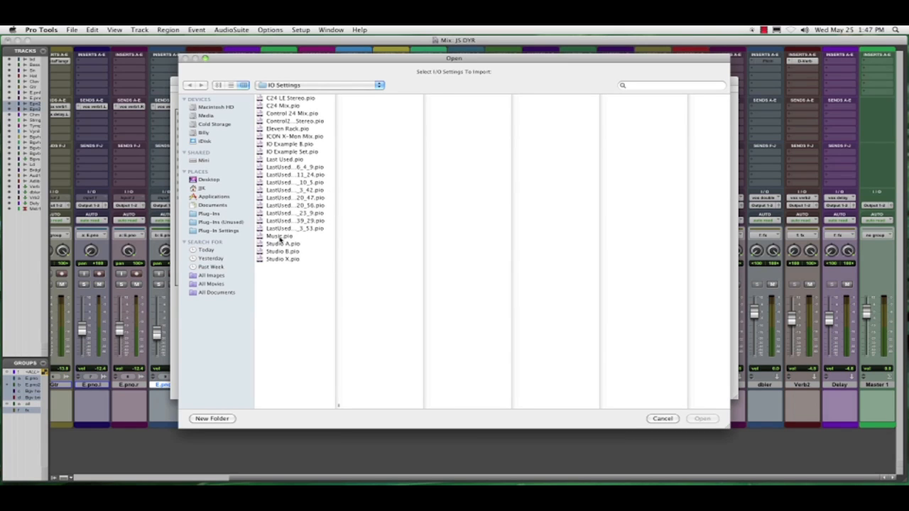
left_click(278, 236)
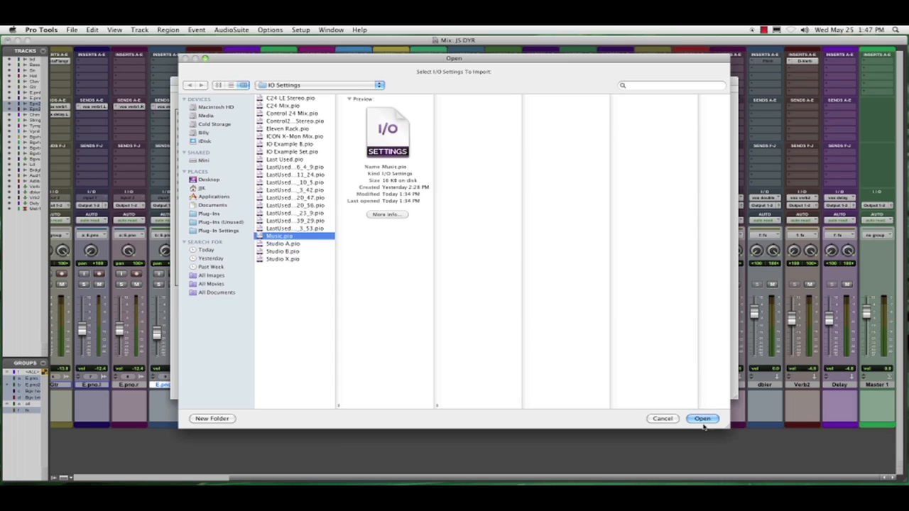
left_click(701, 418)
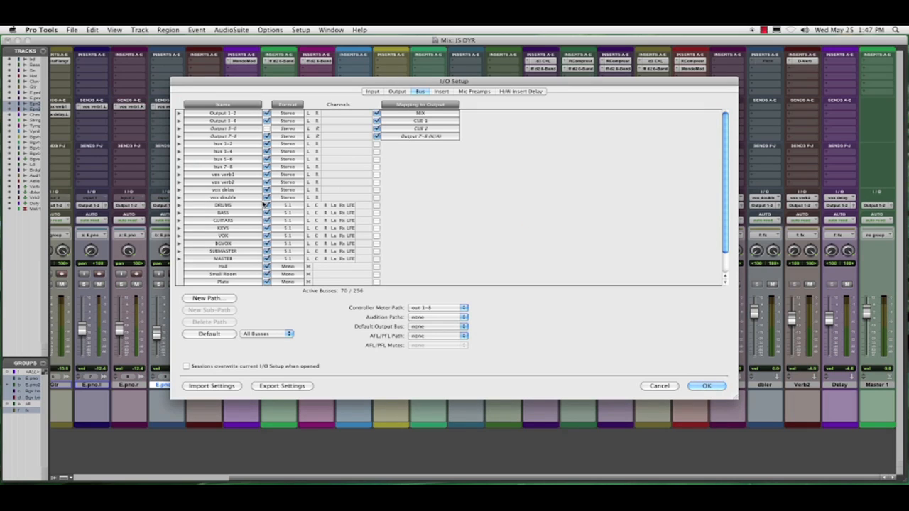
- Select the imported busses including MASTER and move the MASTER 5.1 bus to the top of the Bus list
left_click(377, 137)
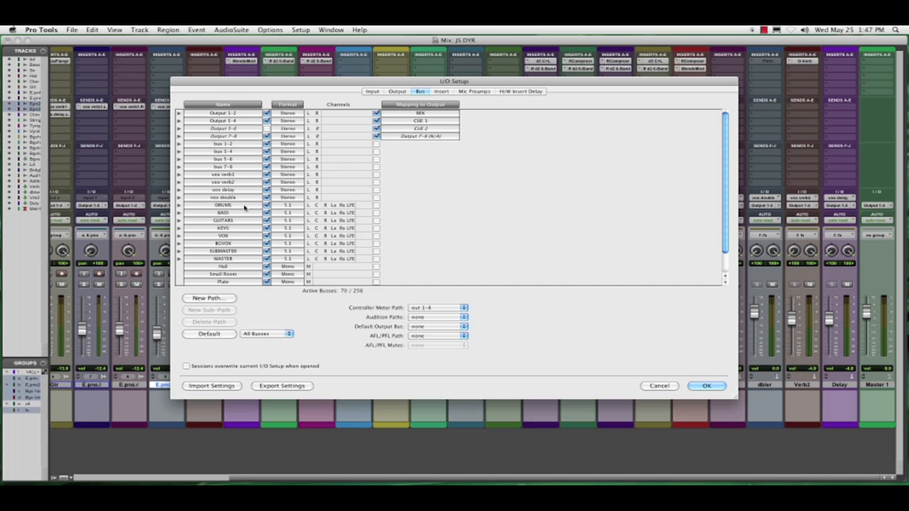
left_click(222, 213)
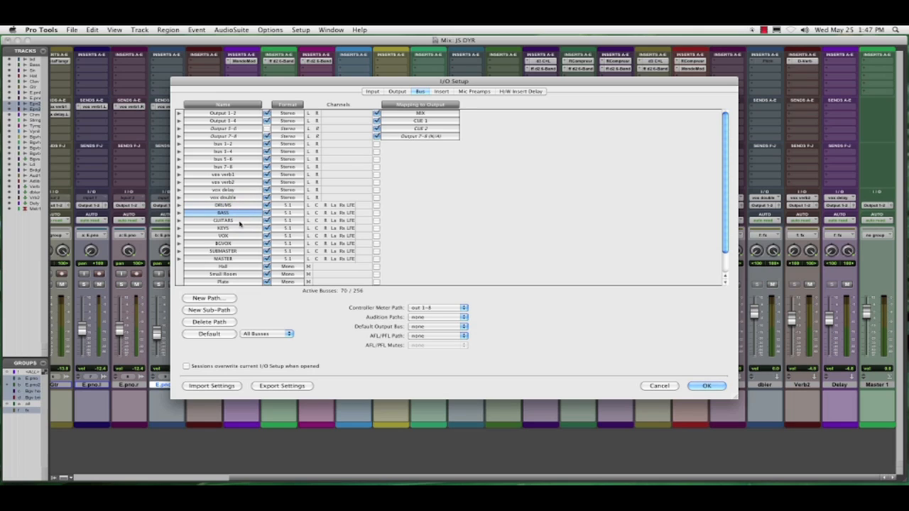
left_click(223, 235)
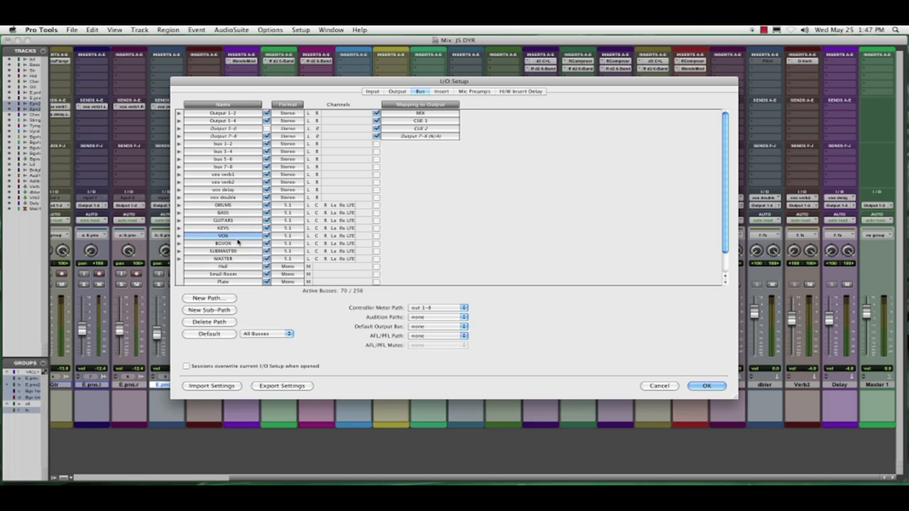
left_click(223, 259)
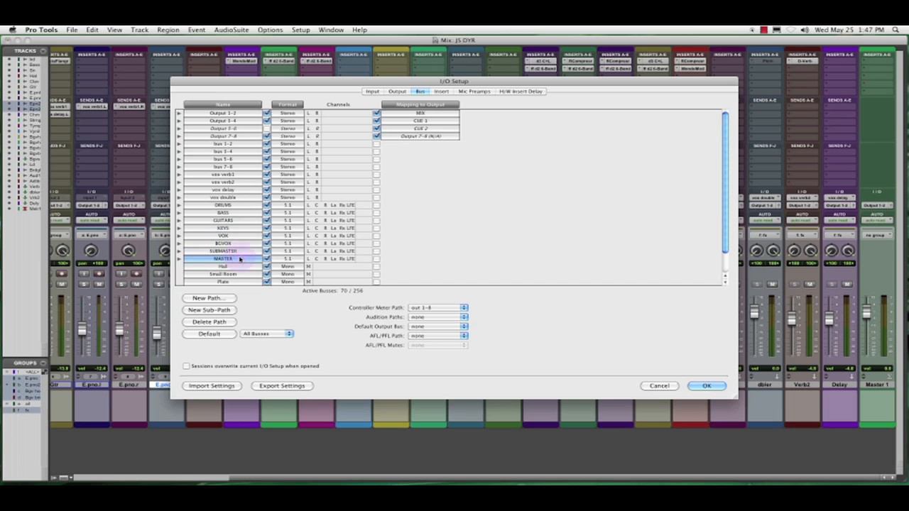
left_click(179, 204)
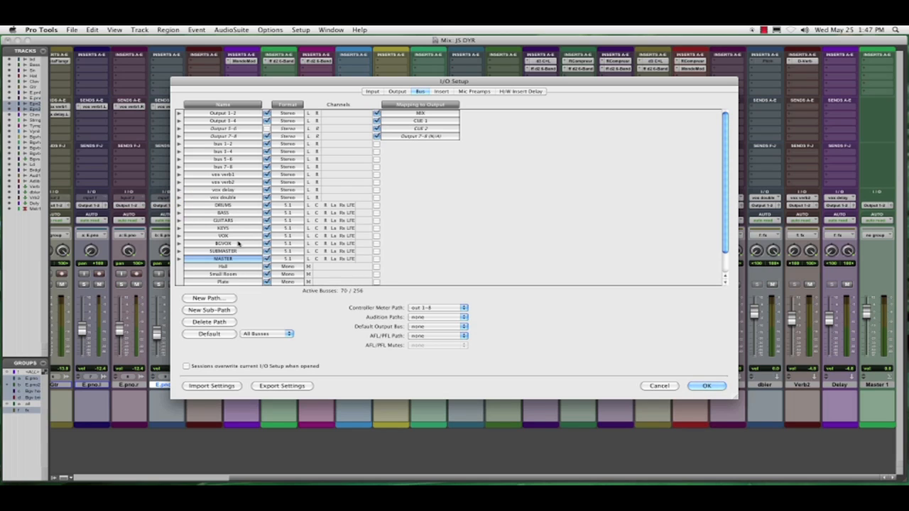
mouse_move(244, 250)
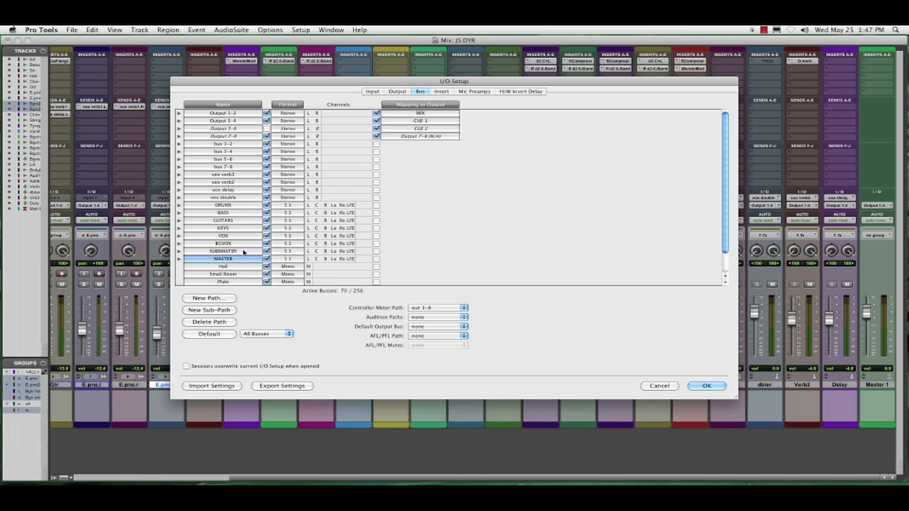
mouse_move(297, 262)
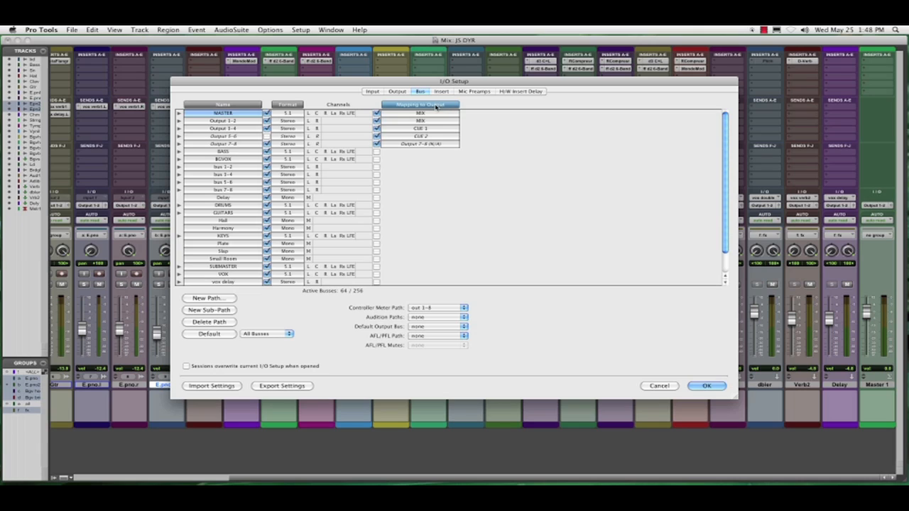
- Verify MASTER maps to MIX, set Output 1–2's Mapping to Output, and accept the I/O Setup changes
left_click(222, 121)
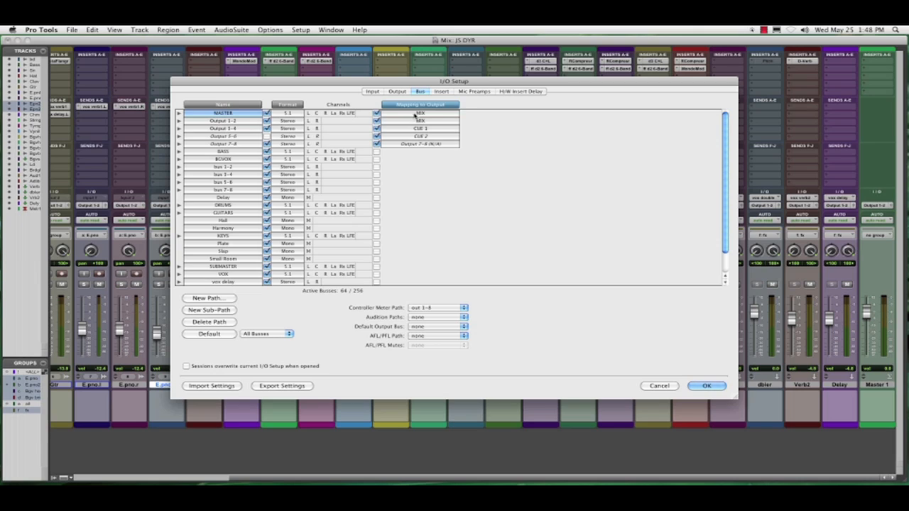
left_click(420, 114)
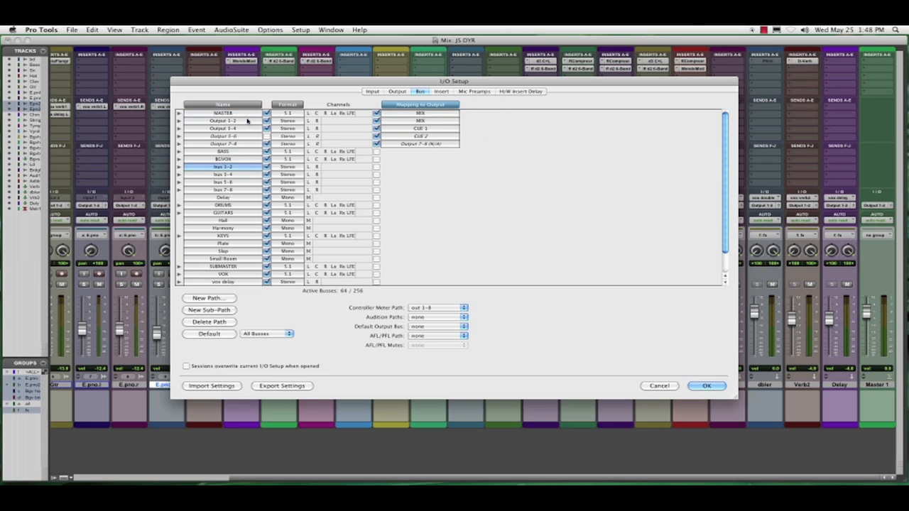
left_click(222, 119)
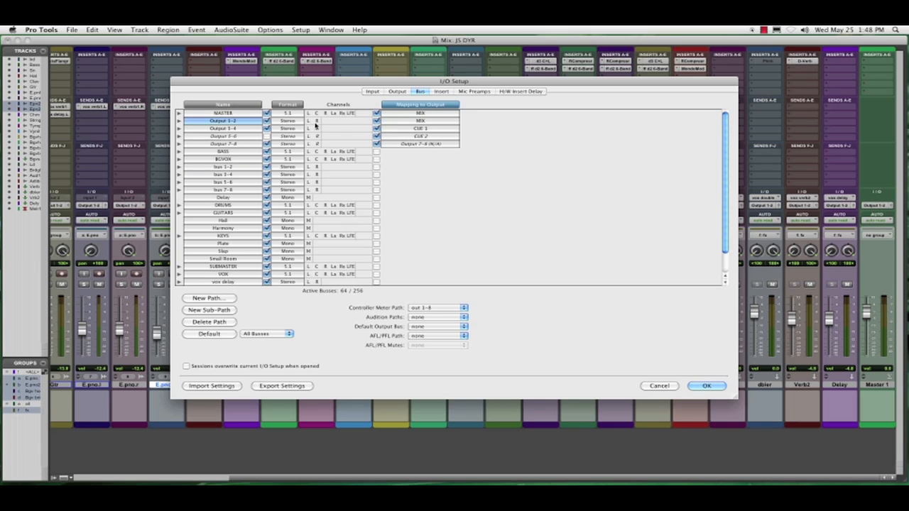
left_click(420, 112)
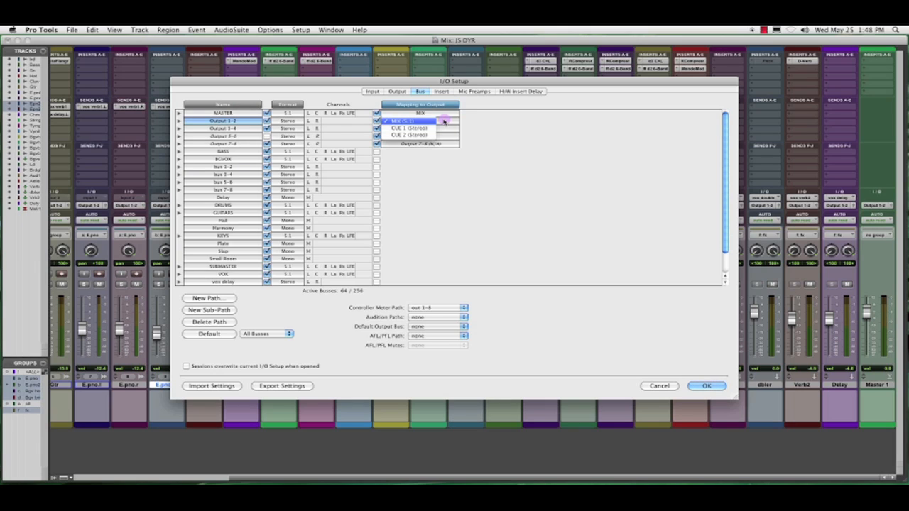
left_click(421, 121)
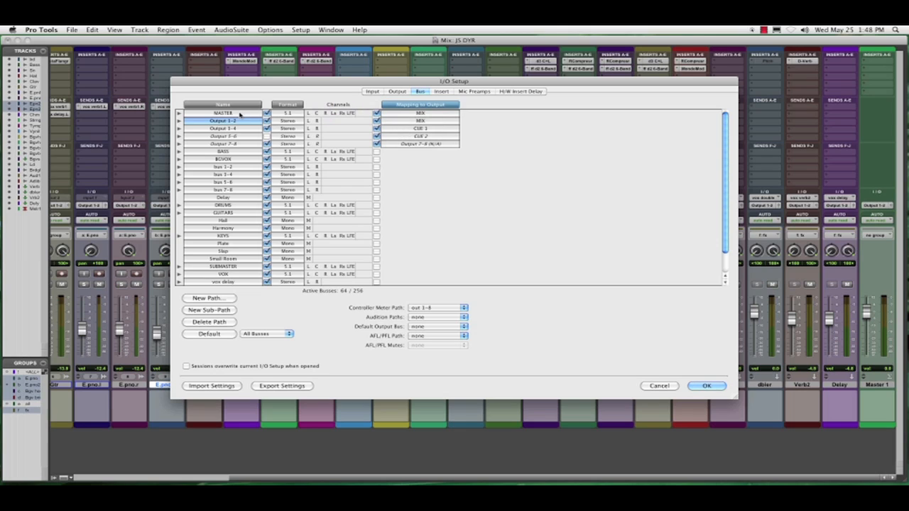
left_click(223, 114)
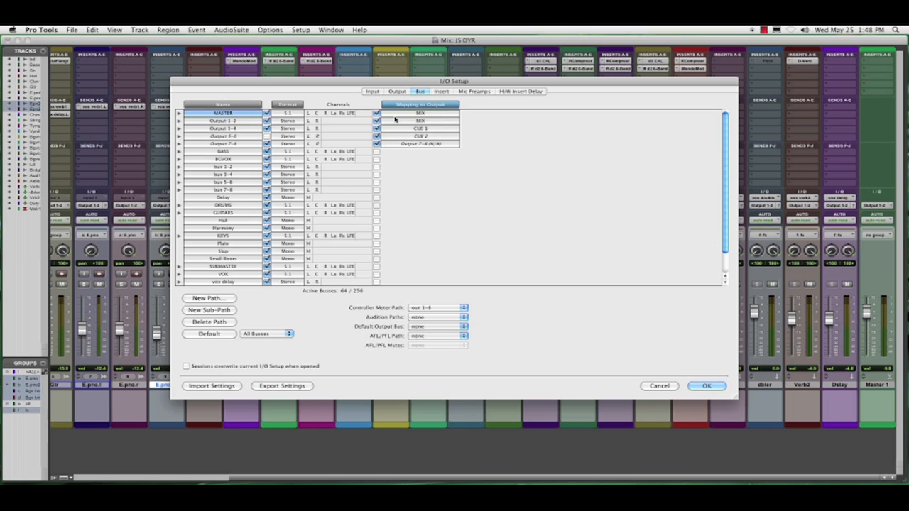
left_click(420, 113)
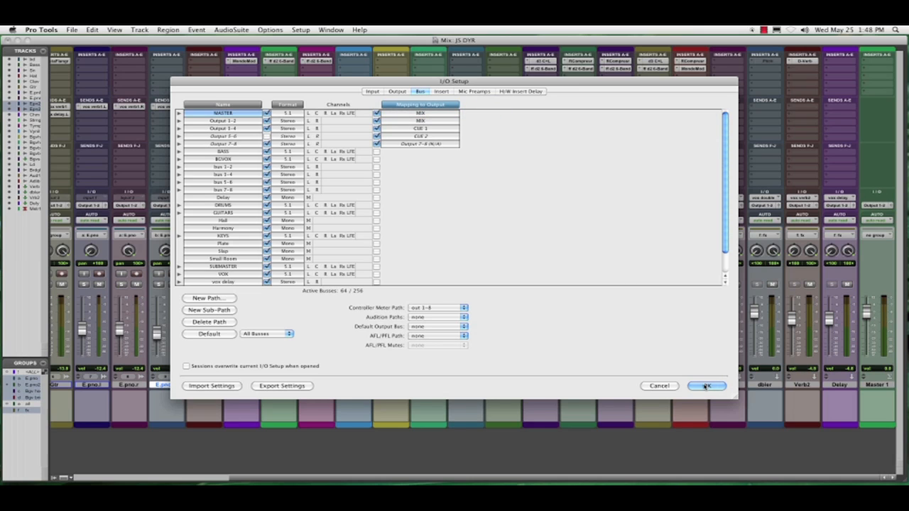
left_click(706, 386)
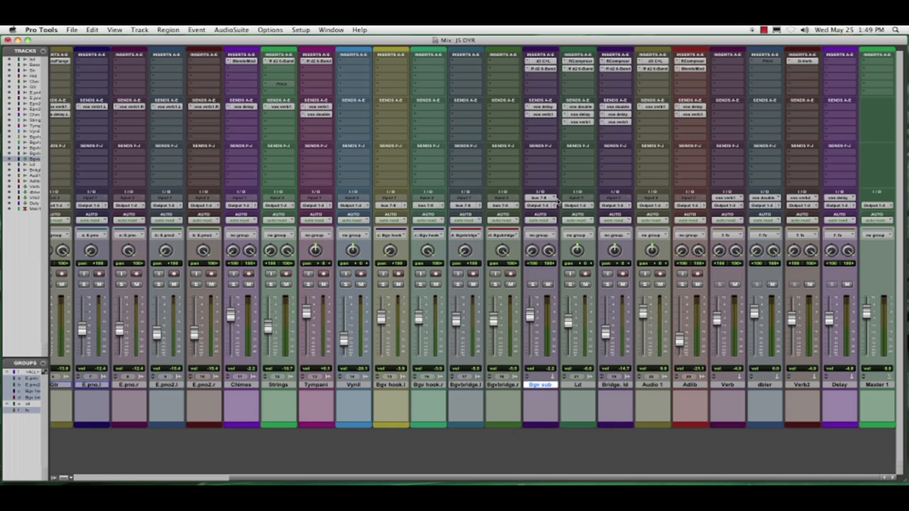
- Show a track's Output selector choices listing the MASTER 5.1 bus and its channels
left_click(540, 197)
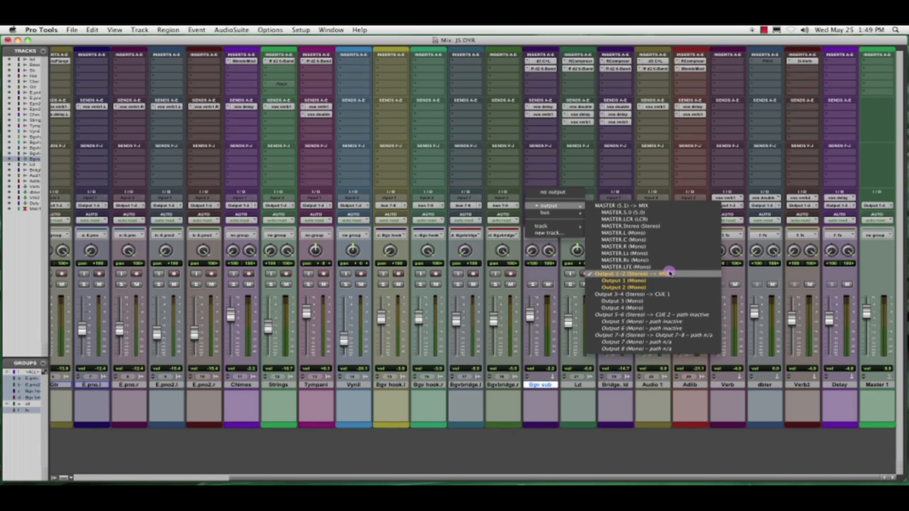
mouse_move(667, 233)
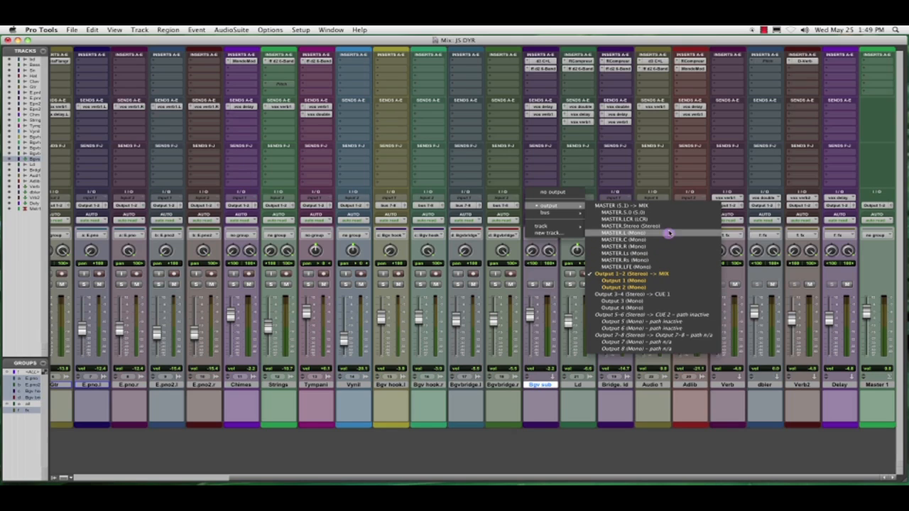